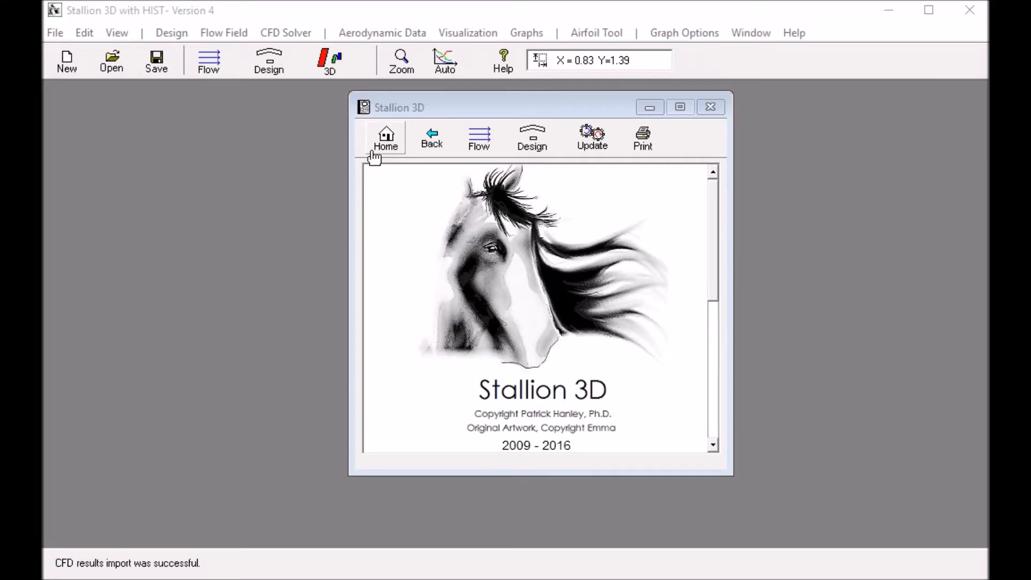
mouse_move(213, 94)
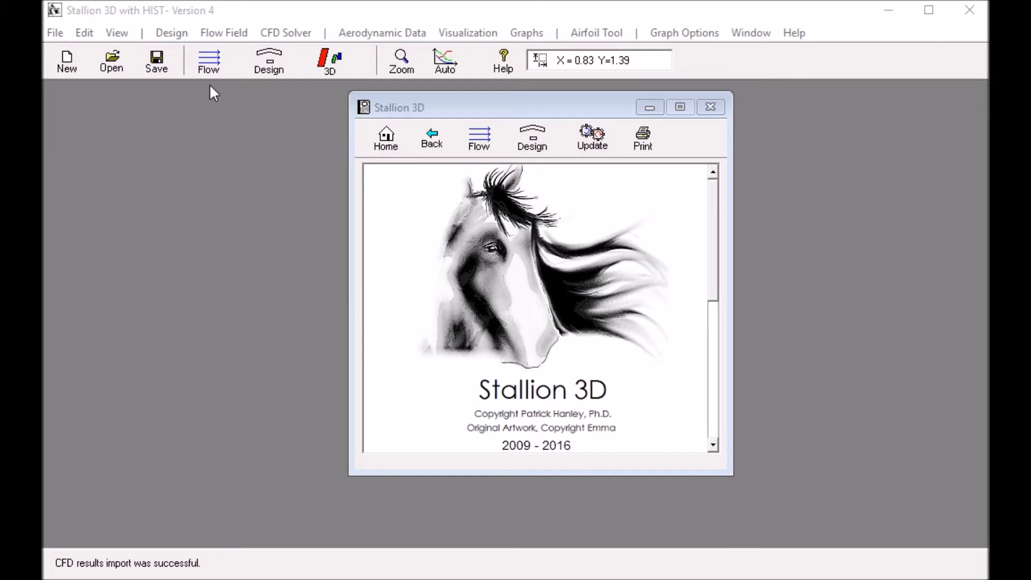
Step: Reach the Design menu's Import/Edit STL File option from the start page
click(171, 32)
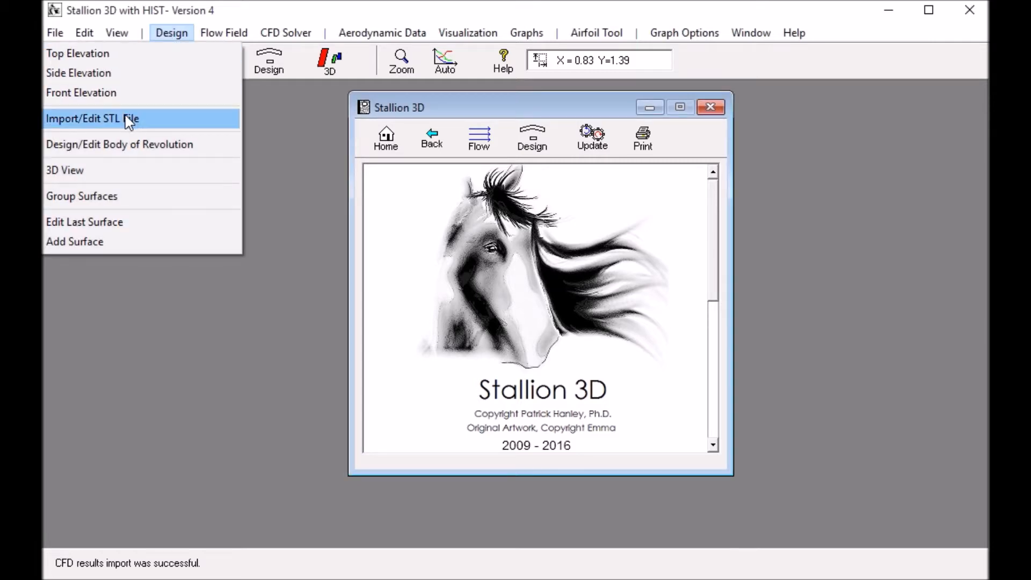
Step: Load the swept wing STL and review its Size/Scale details: 3824 facets, metres, factor 1.23
click(92, 118)
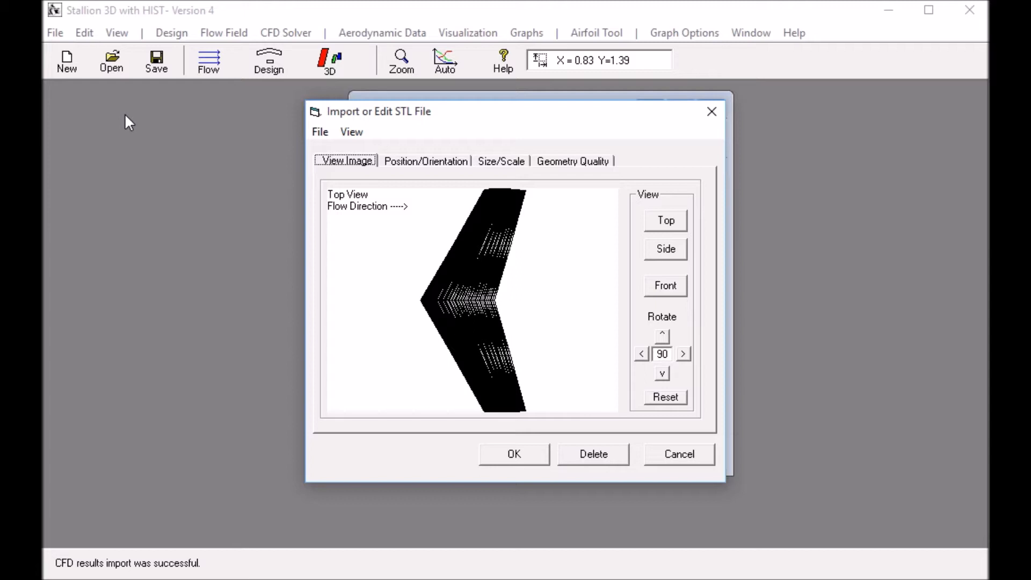
mouse_move(484, 245)
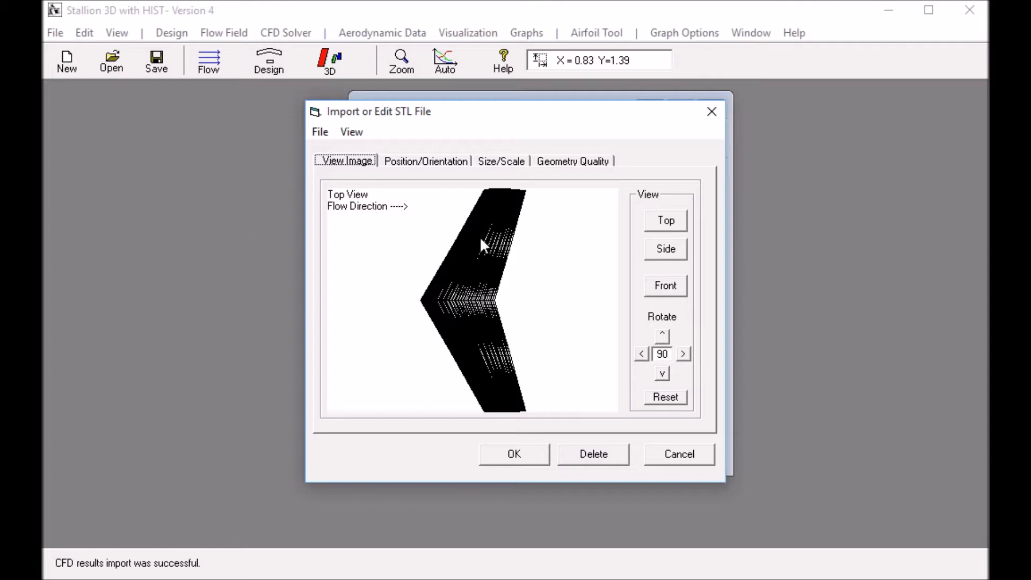
mouse_move(457, 206)
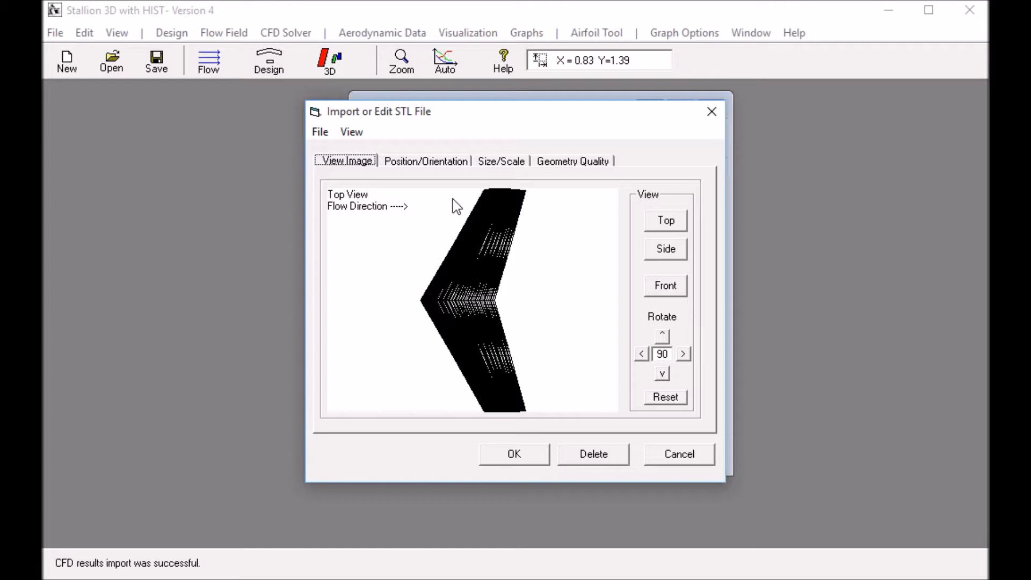
click(500, 160)
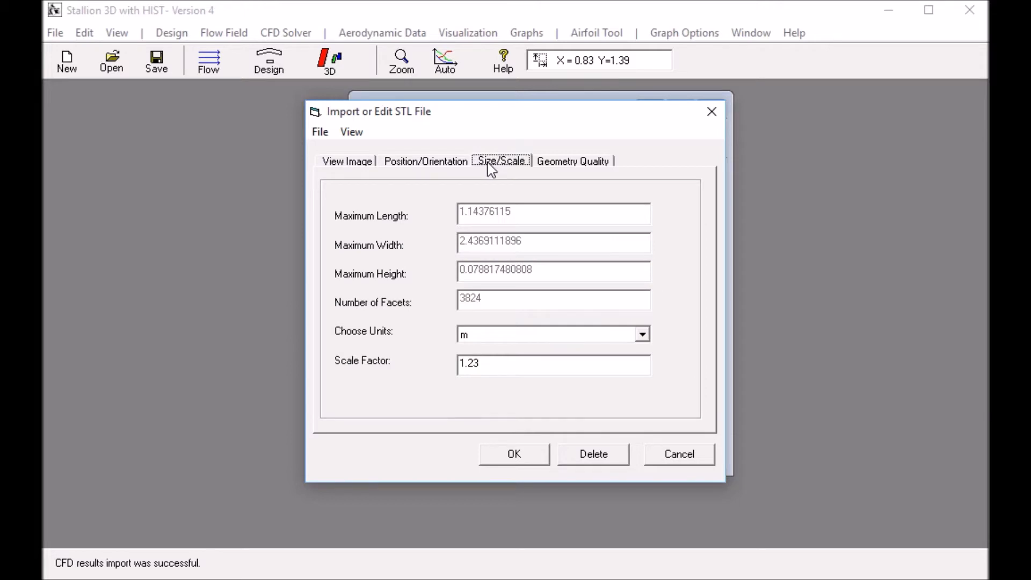
Step: Accept the imported wing geometry and bring it into the design editor
click(513, 454)
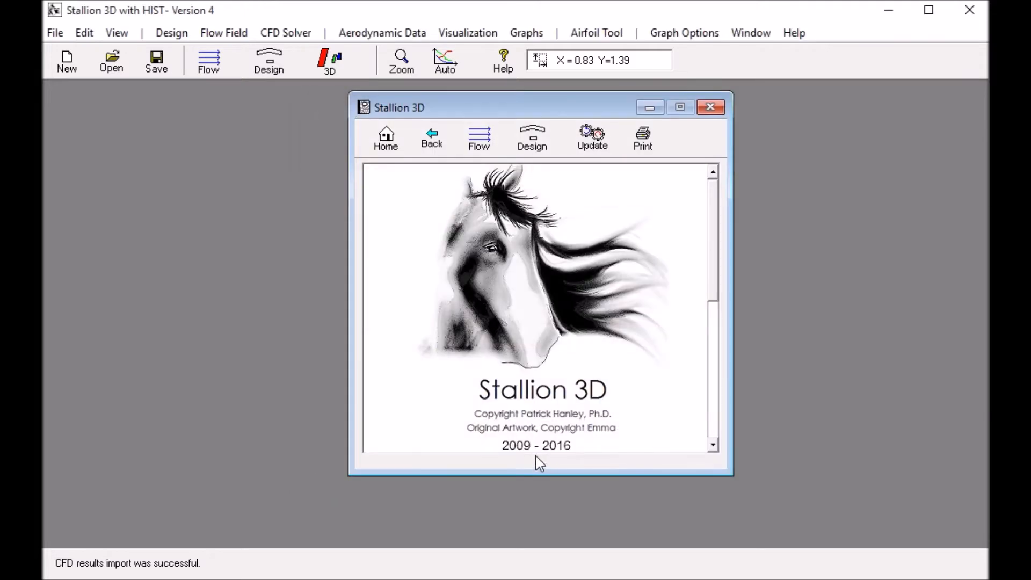
mouse_move(378, 255)
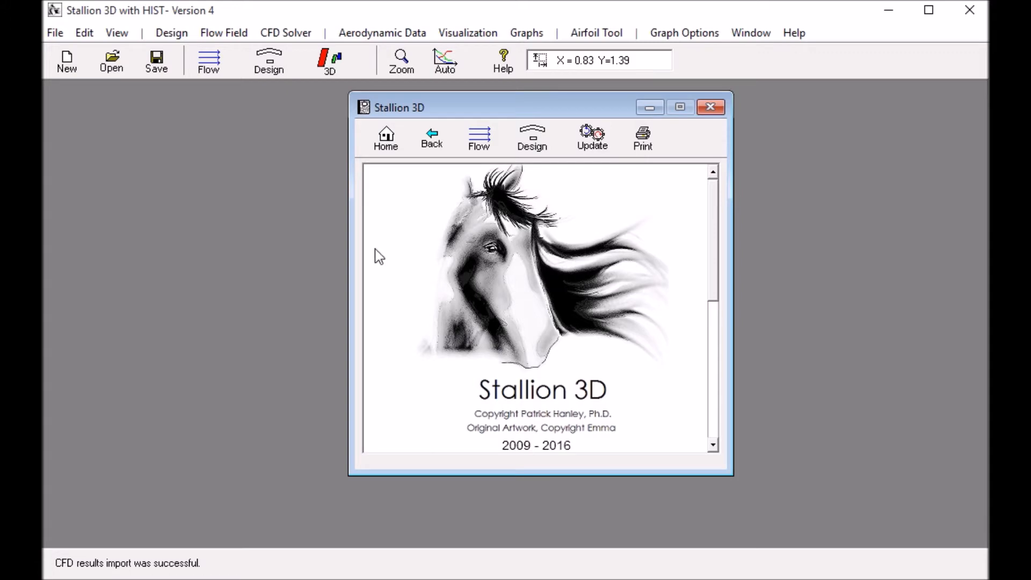
mouse_move(270, 72)
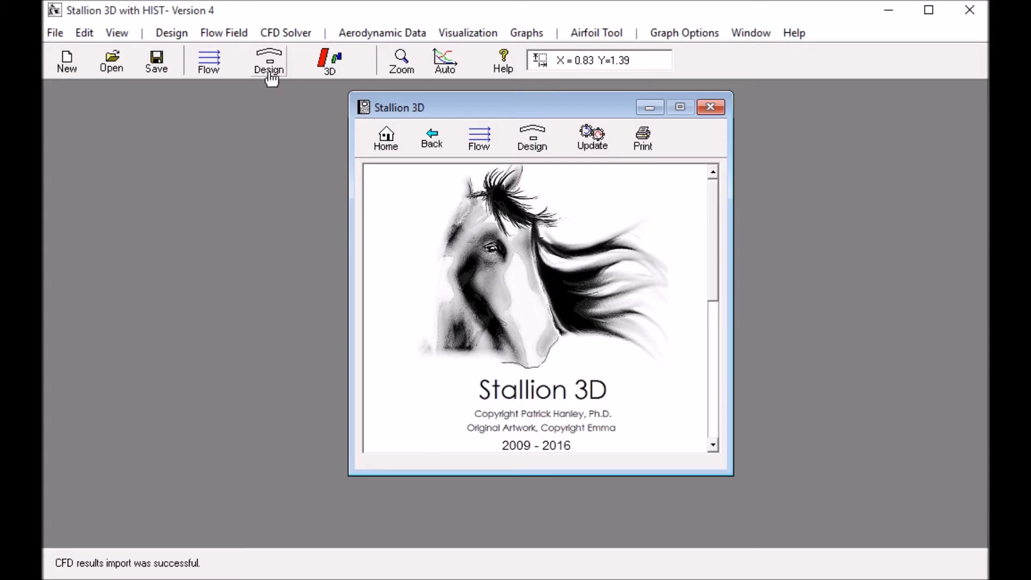
click(268, 61)
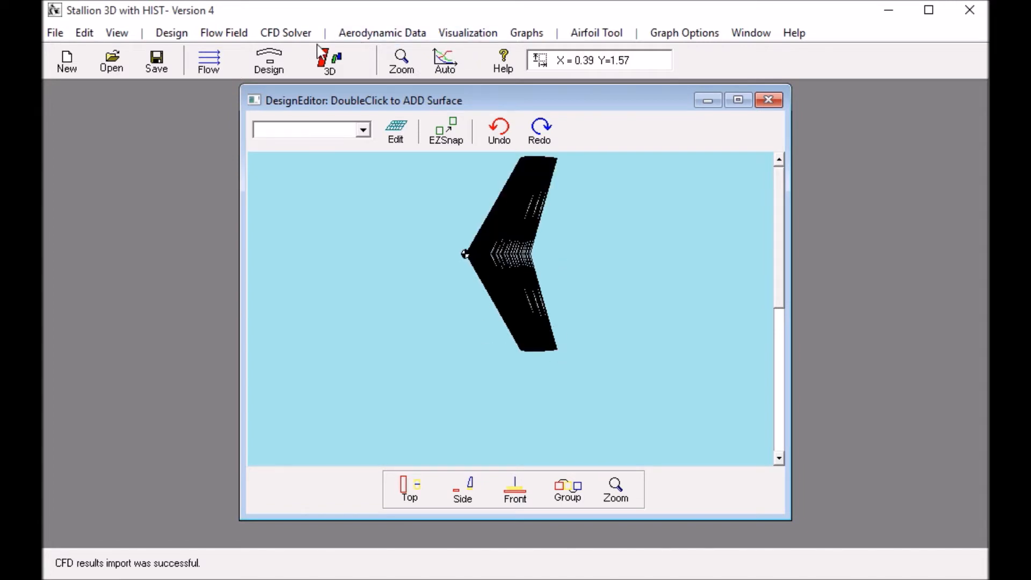
Step: Show the wing as a shaded grey 3D surface via View Geometry (Only)
click(467, 32)
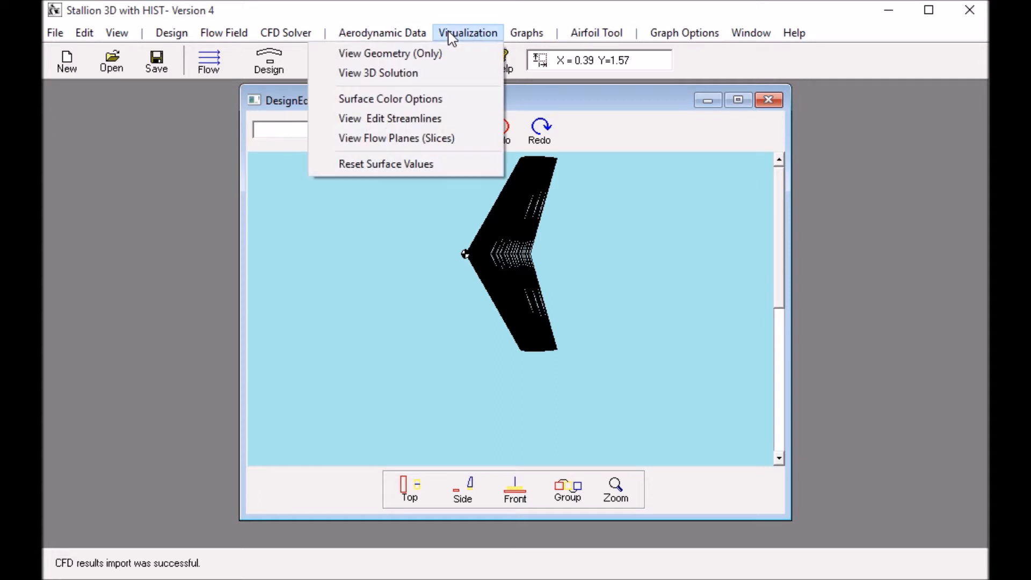
mouse_move(390, 53)
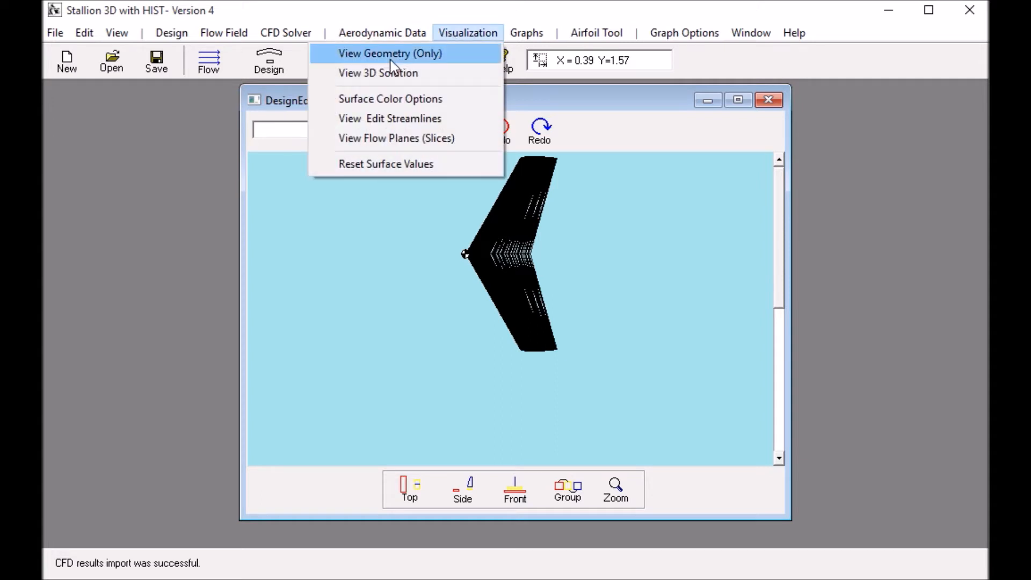
click(390, 54)
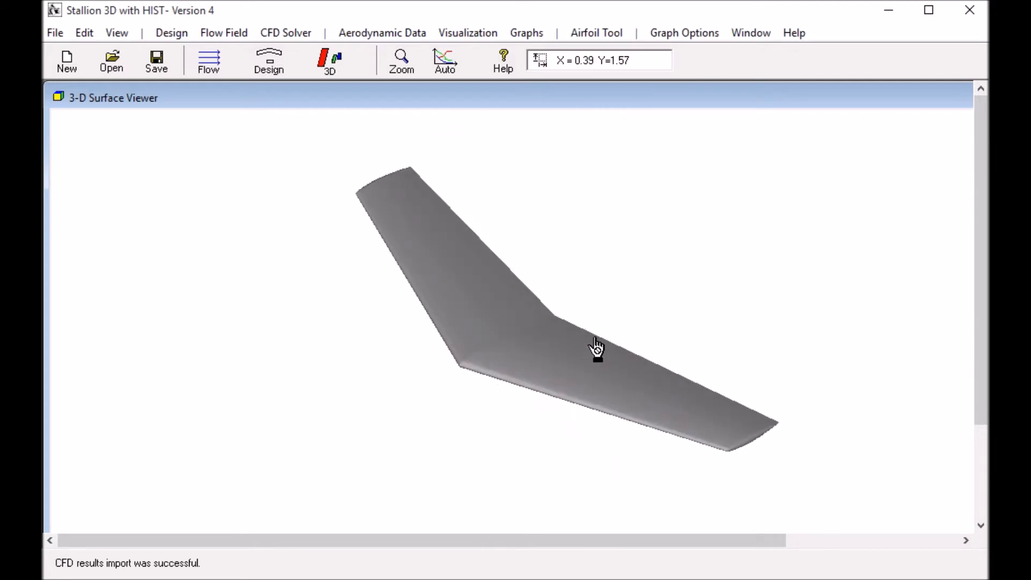
mouse_move(208, 61)
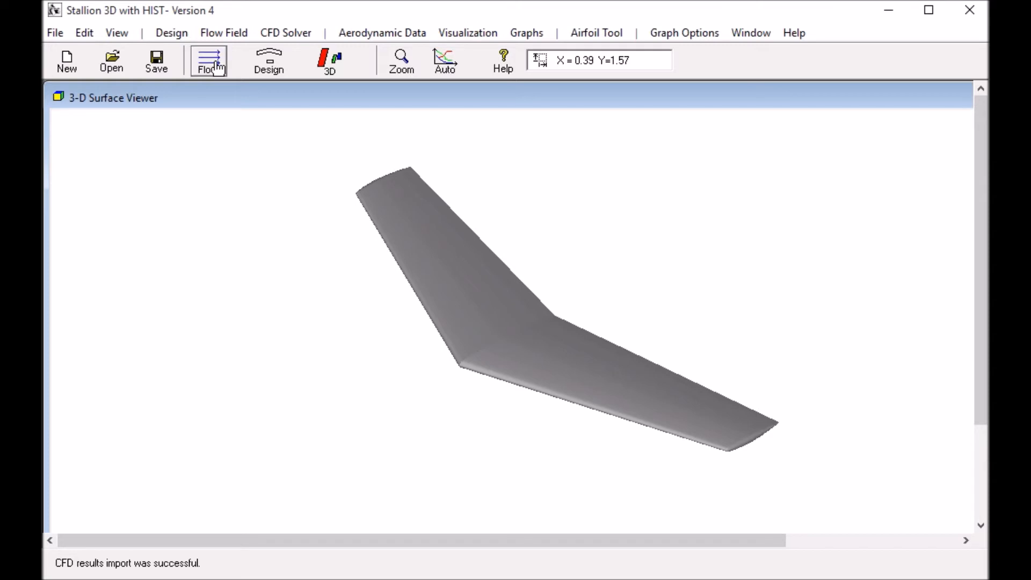
Step: Set flow to 3.06° angle of attack at 288 m/s, reference area 2.31192, moment length 1
click(209, 60)
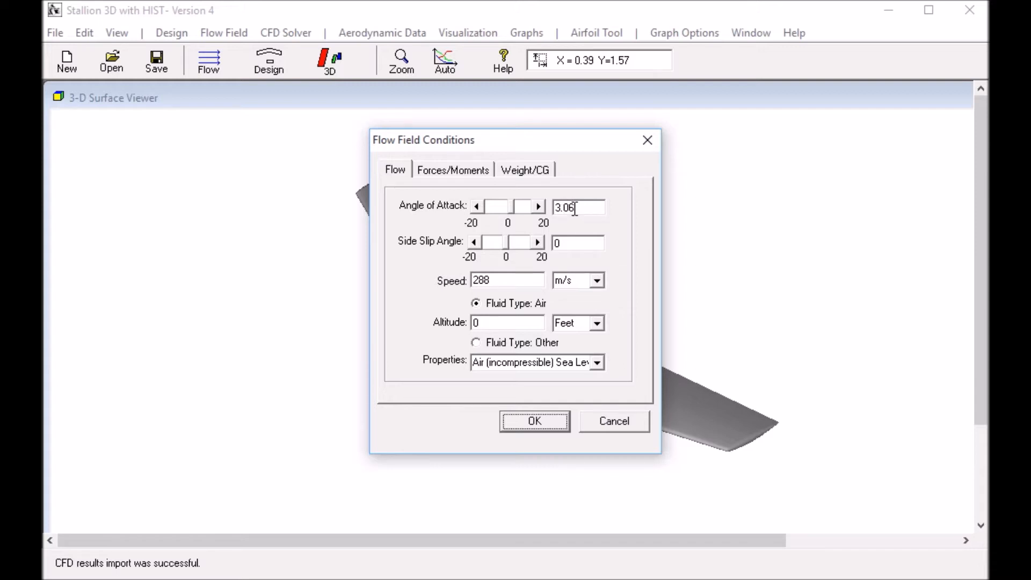
mouse_move(497, 295)
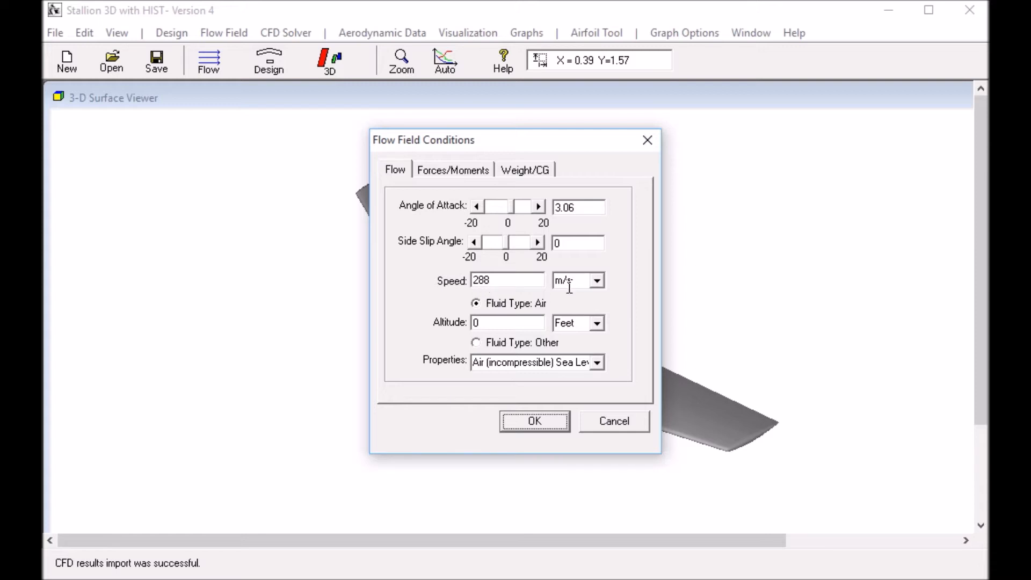
mouse_move(480, 210)
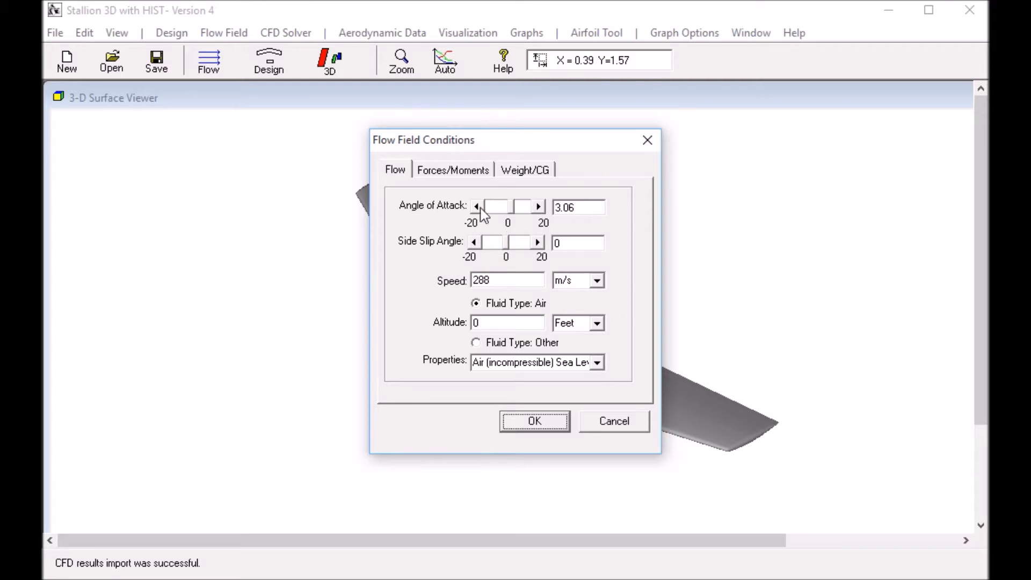
click(452, 170)
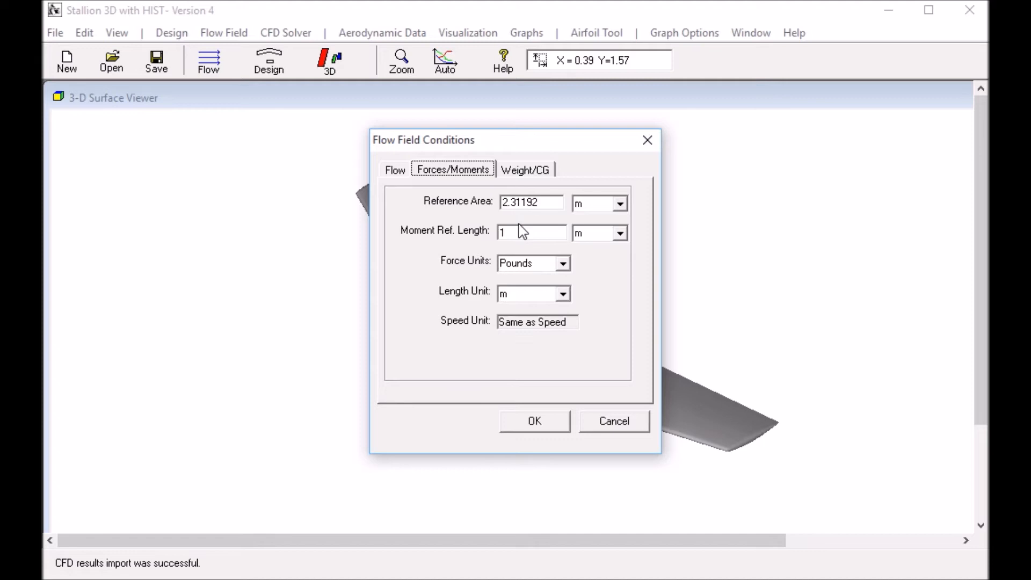
mouse_move(530, 264)
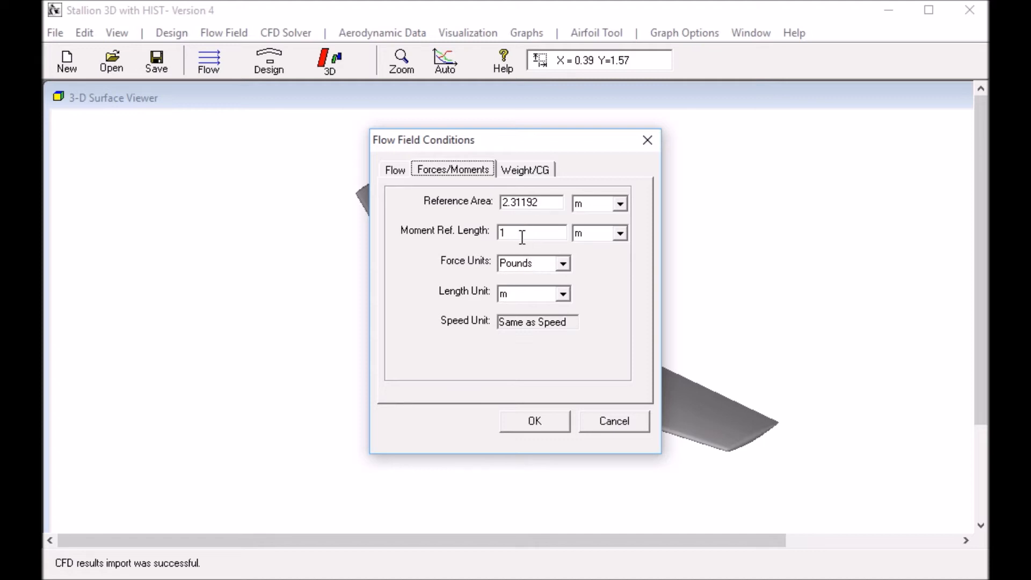
click(533, 420)
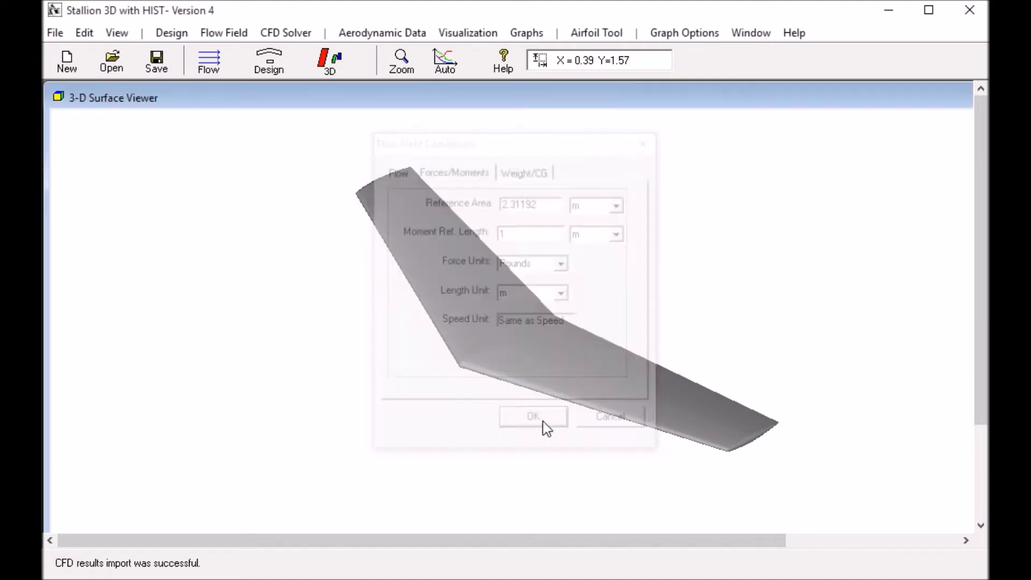
Step: Bring up solver setup with grid model size Medium (< 720K cells), 4×2×4 divisions
click(532, 415)
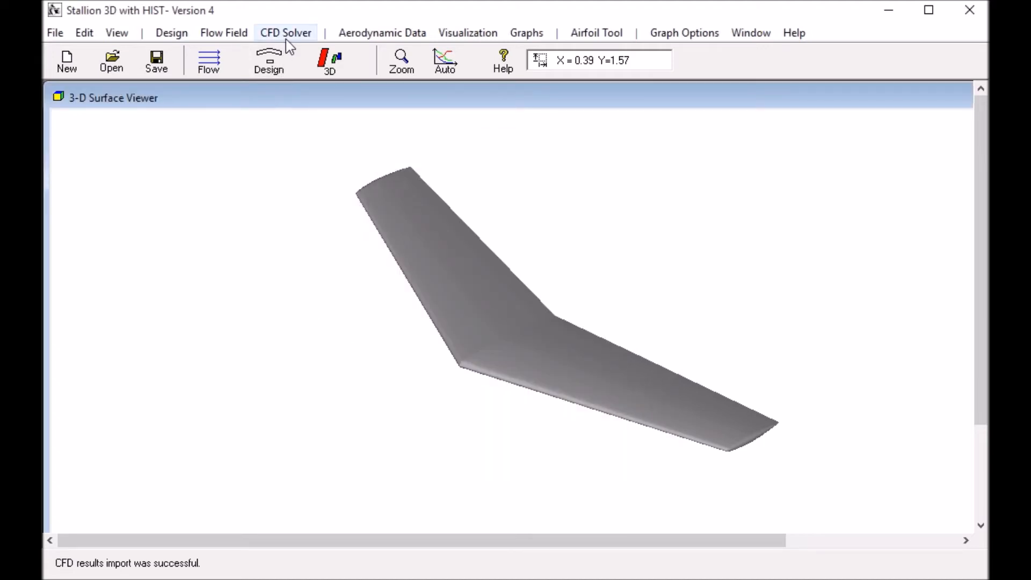
click(285, 32)
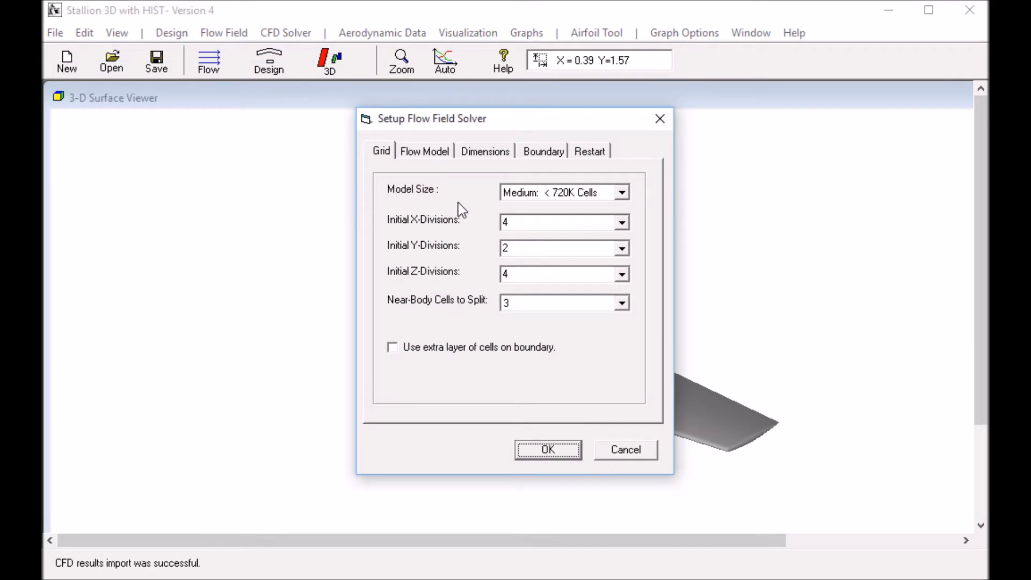
mouse_move(532, 201)
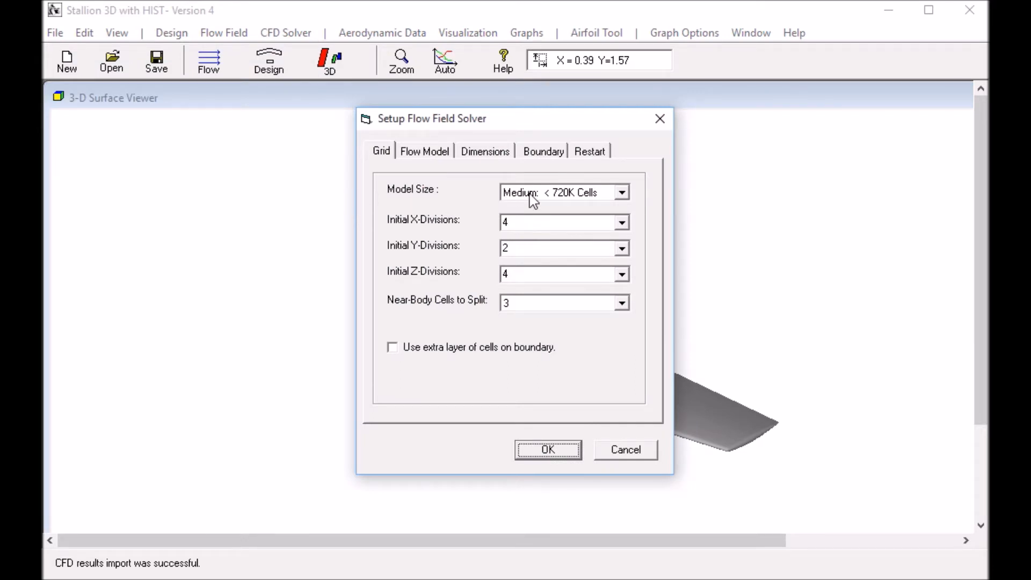
mouse_move(563, 207)
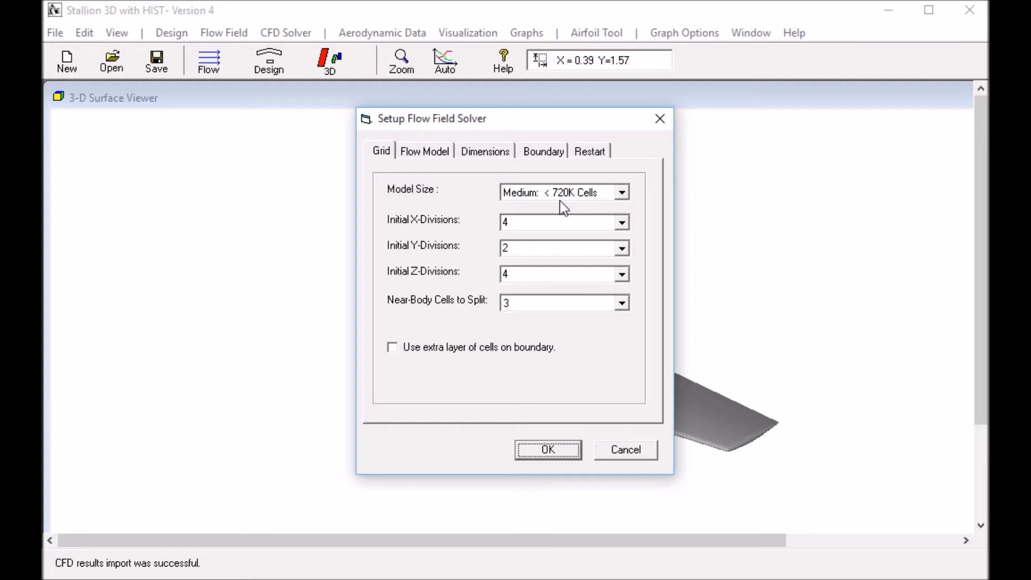
mouse_move(551, 228)
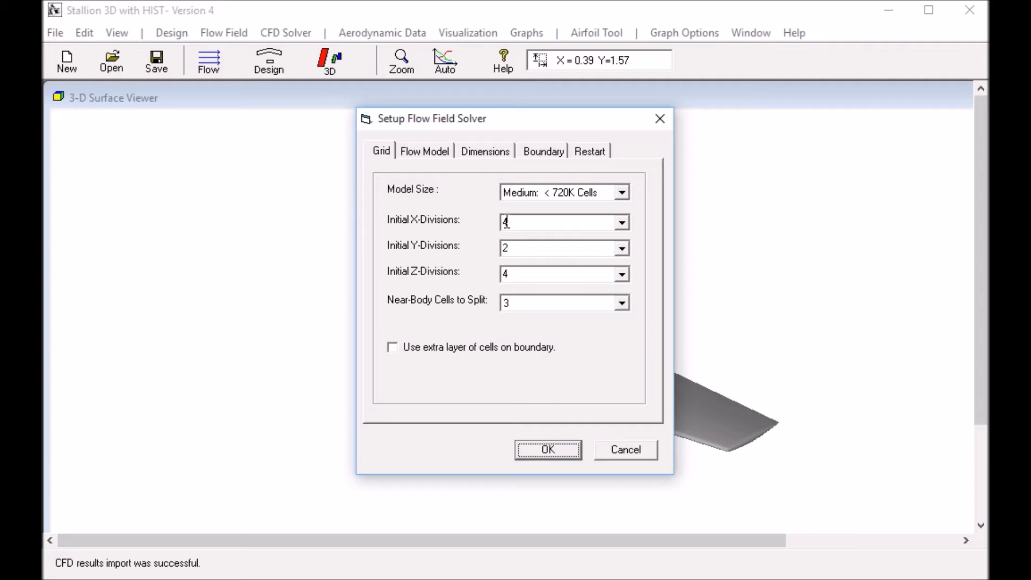
Step: Review Dimensions and Boundary settings, disable restart-file incremental saving, and accept the solver setup
click(484, 150)
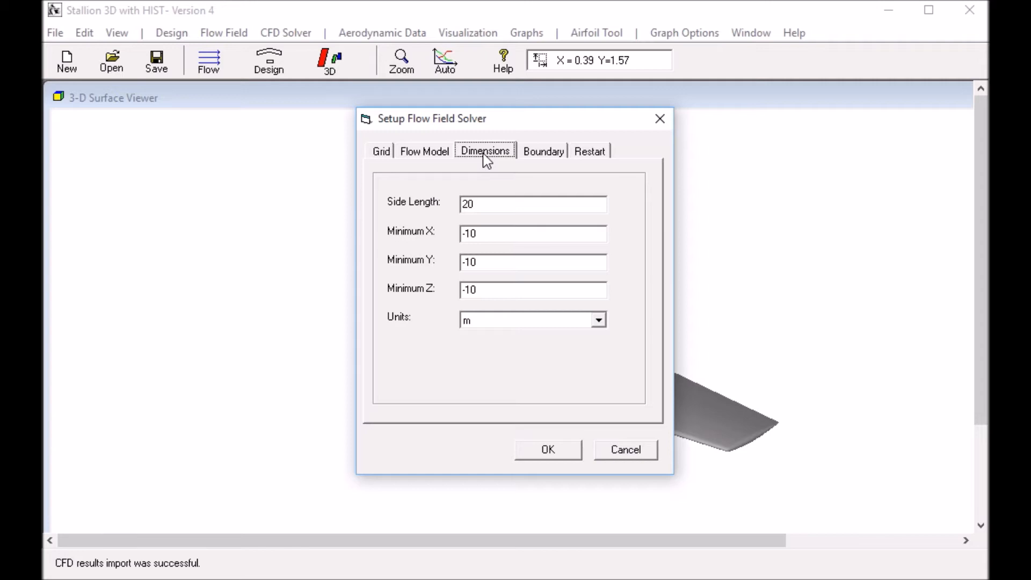
click(542, 151)
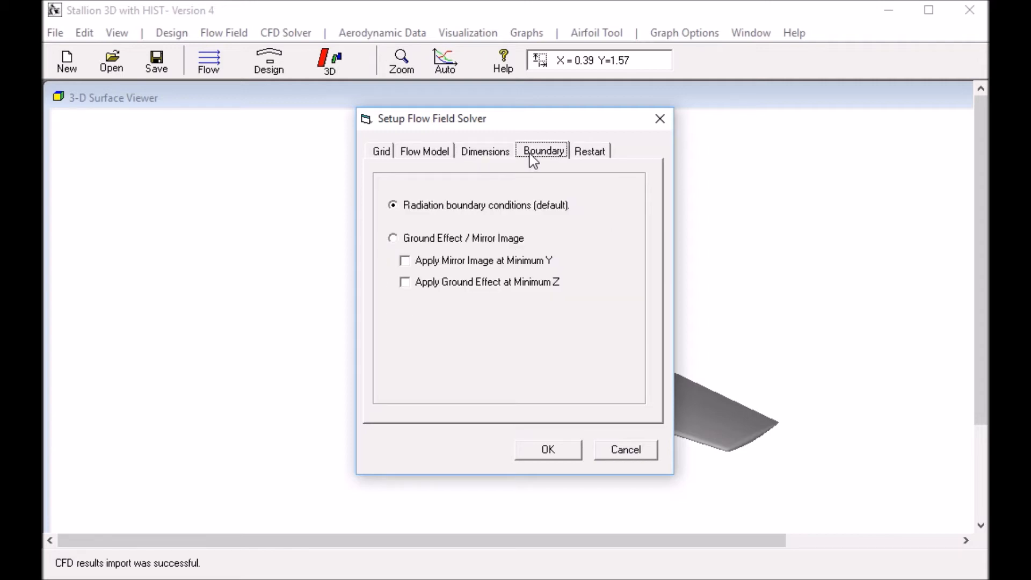
mouse_move(497, 219)
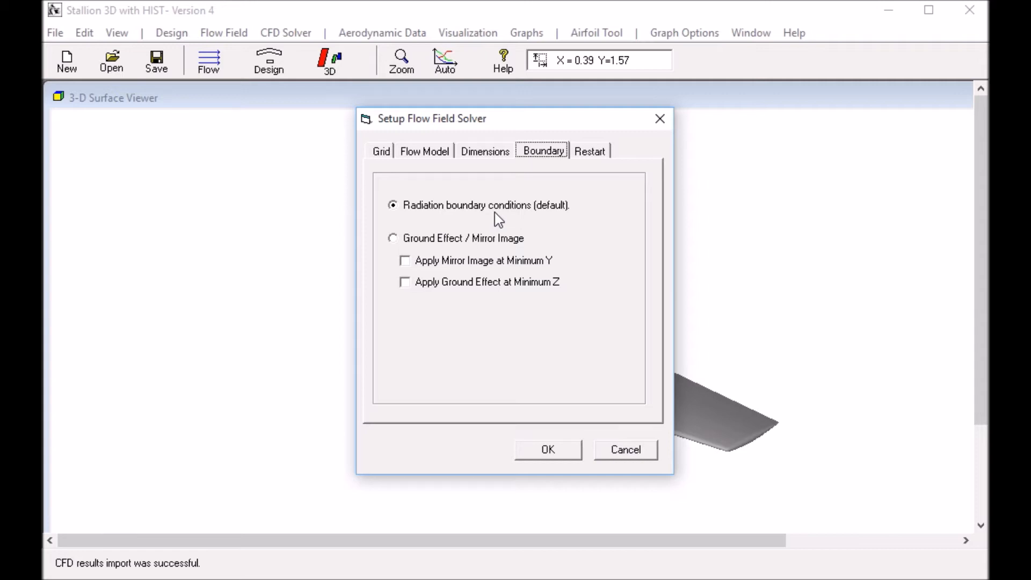
click(589, 150)
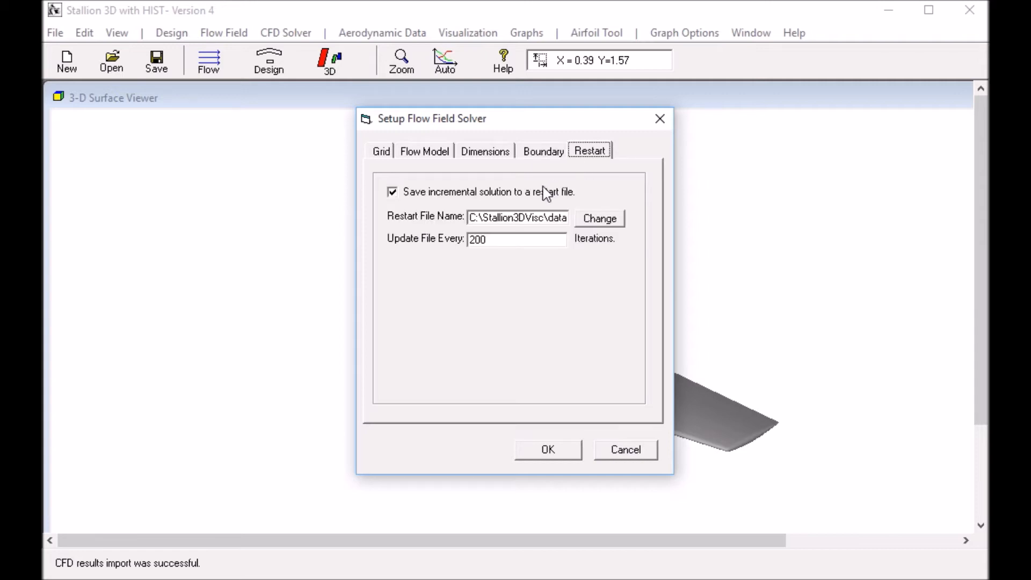
mouse_move(546, 200)
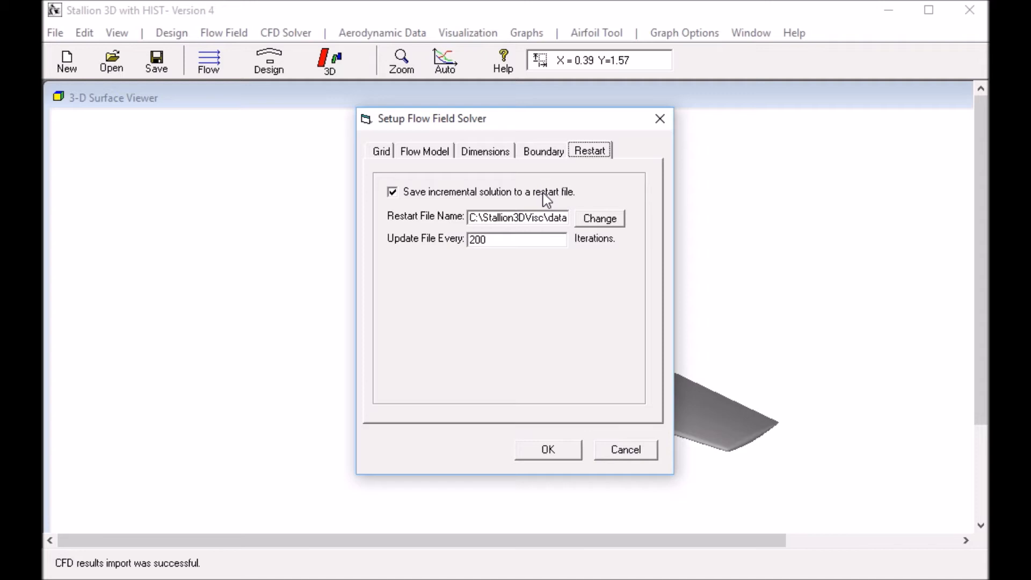
click(392, 191)
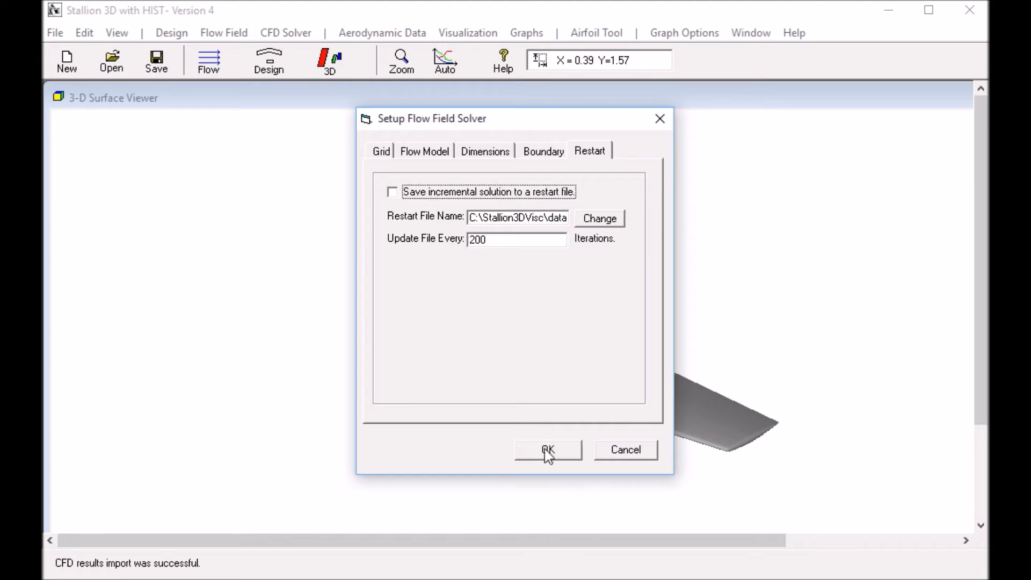
click(546, 450)
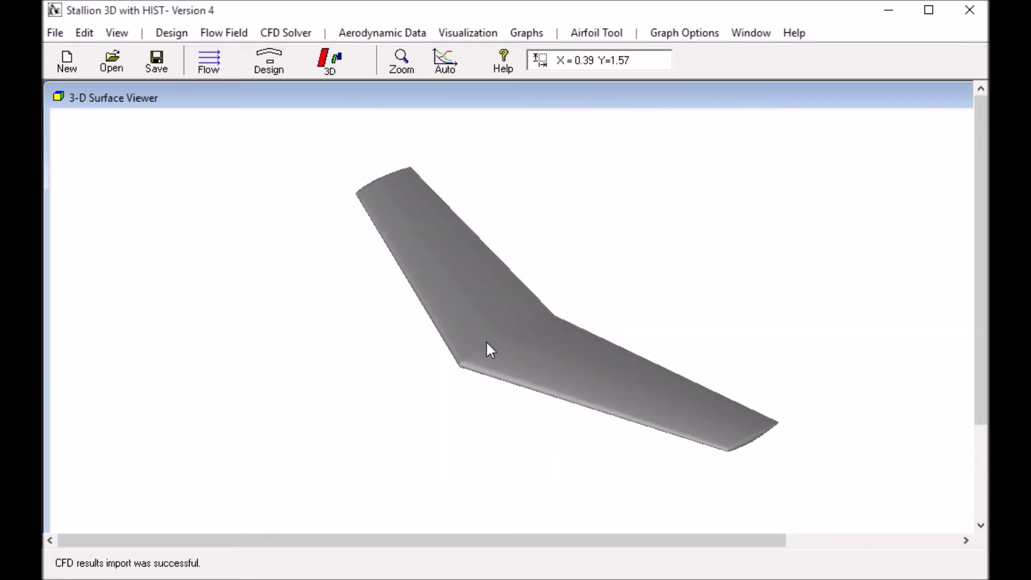
Step: Run the CFD solver until the solution updates successfully at iteration 8901
click(285, 32)
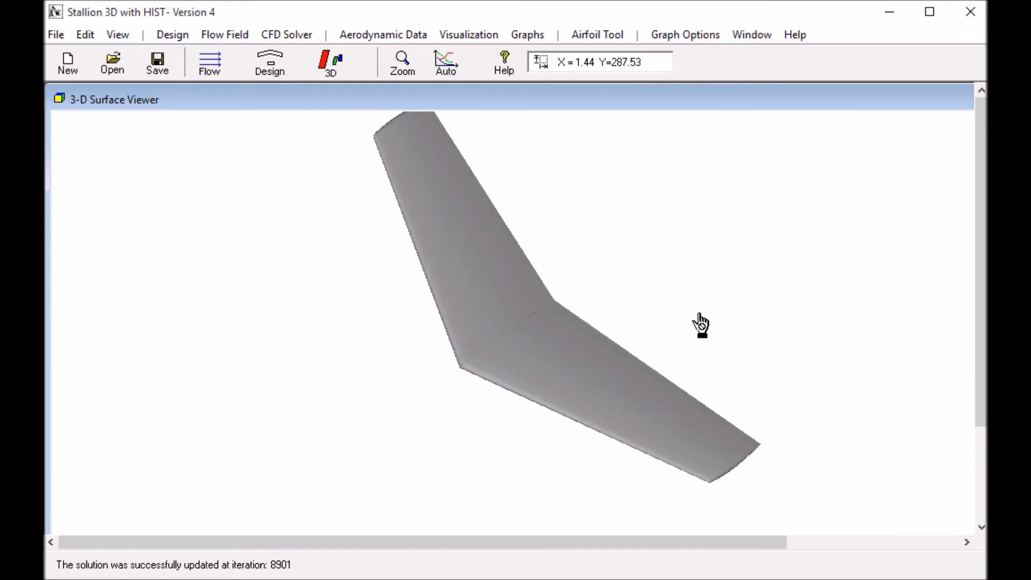
mouse_move(473, 146)
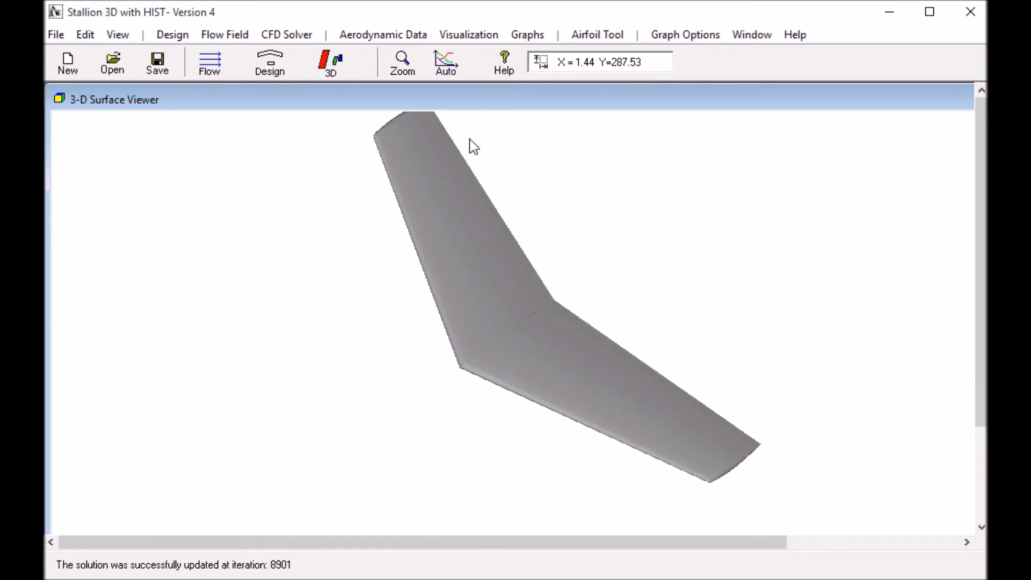
mouse_move(468, 34)
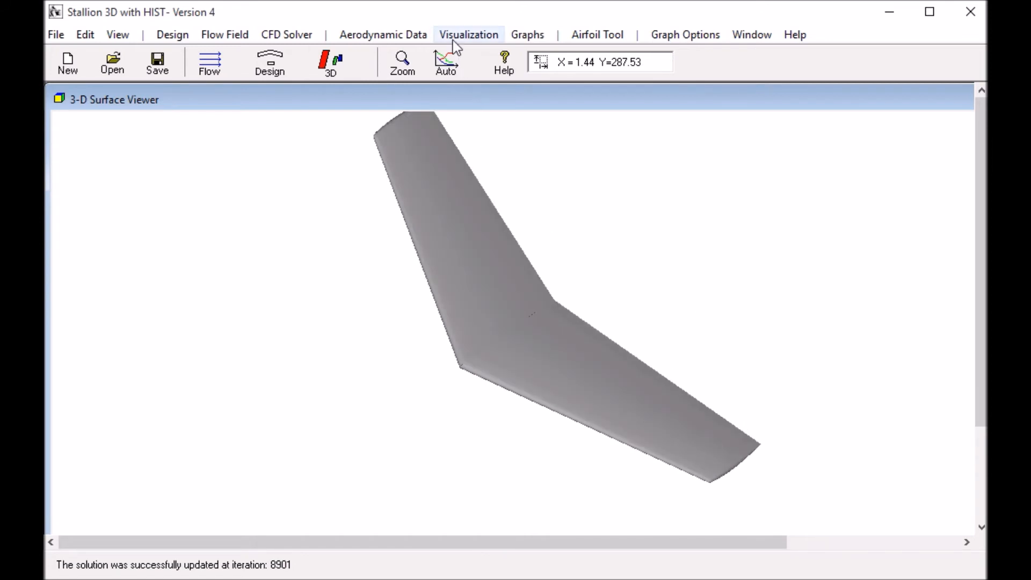
click(469, 35)
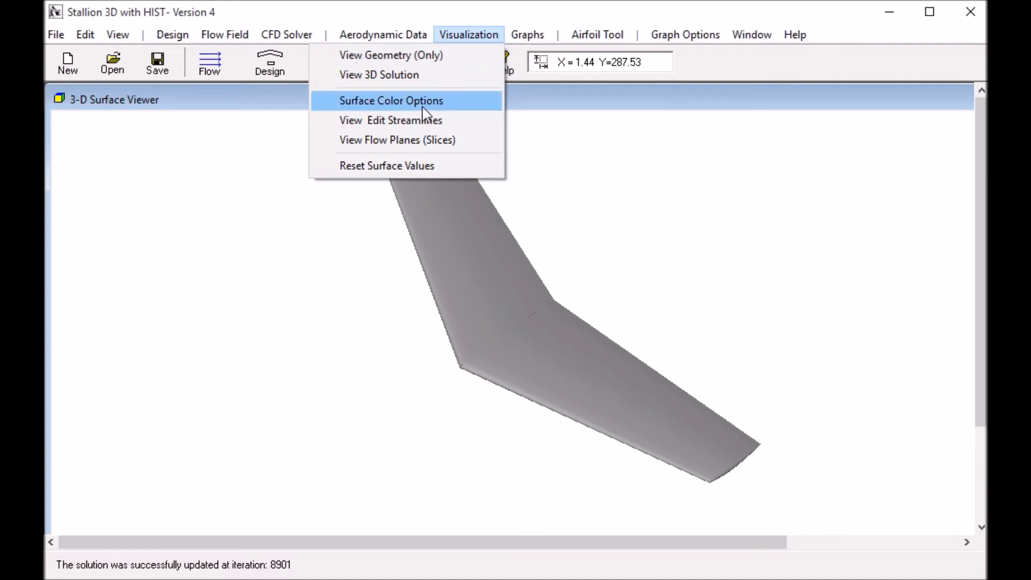
Step: Apply Pressure (N/m^2) surface colouring to the wing and return to the design editor
click(391, 100)
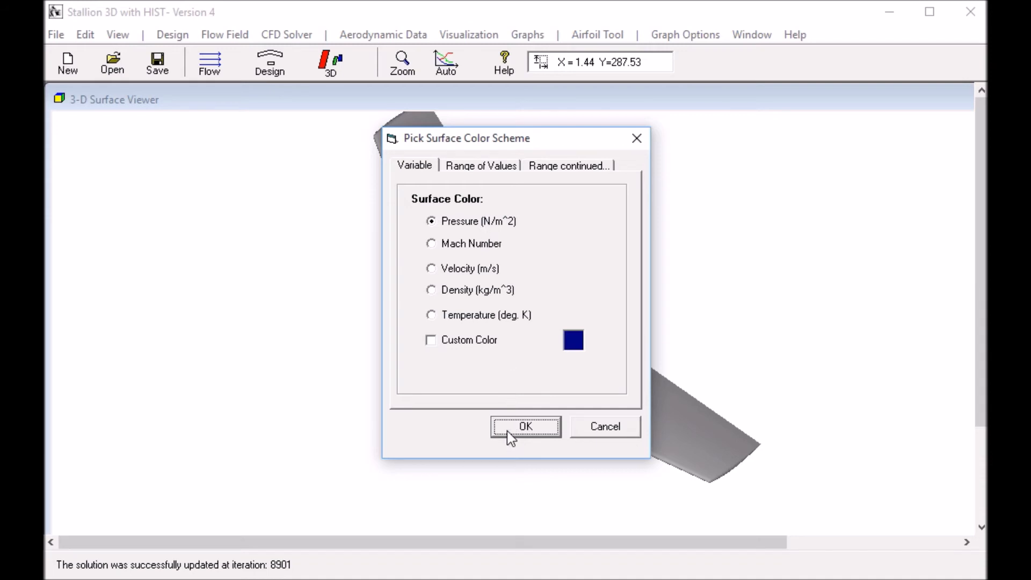
click(468, 34)
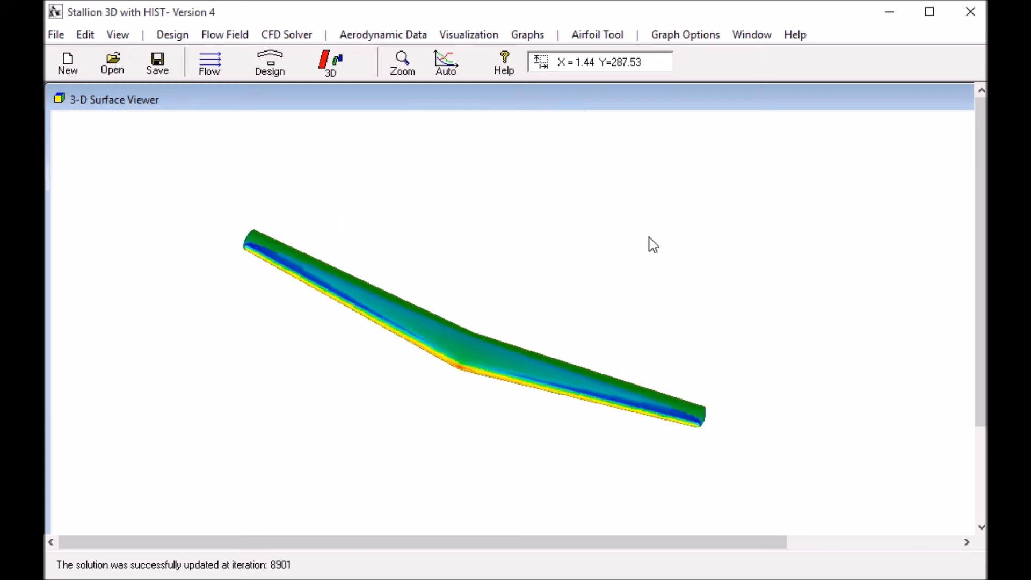
mouse_move(310, 111)
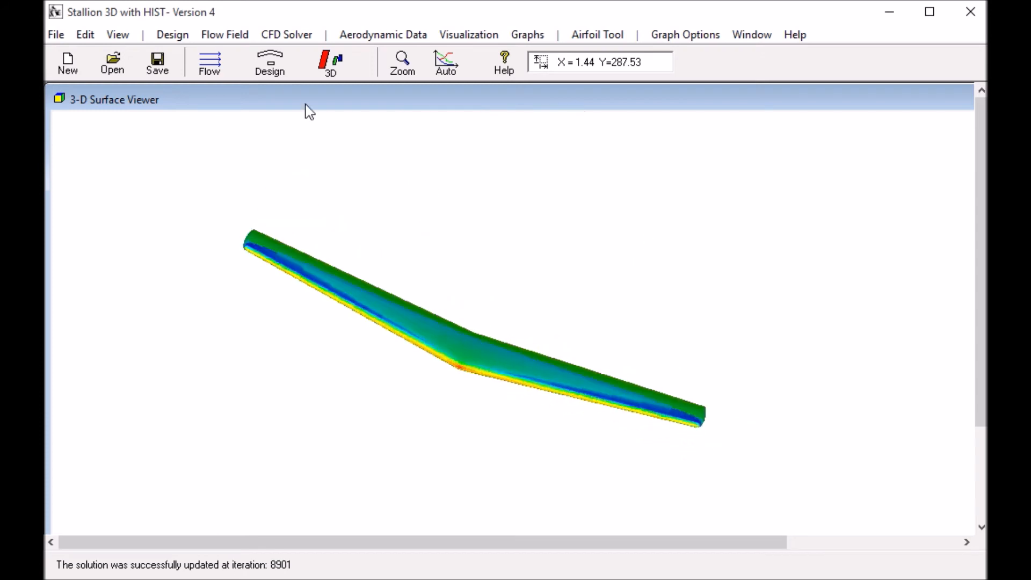
click(269, 63)
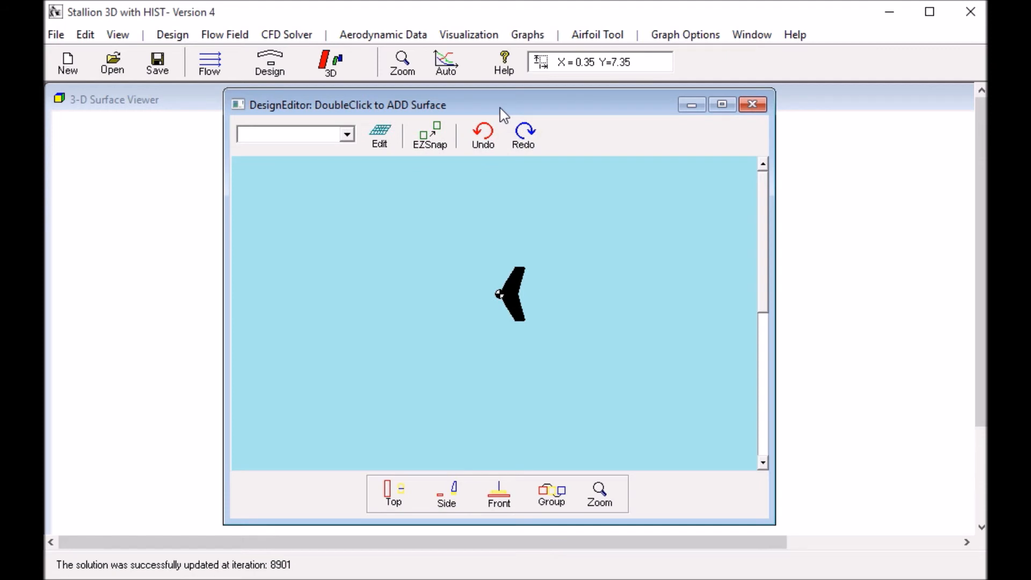
mouse_move(522, 297)
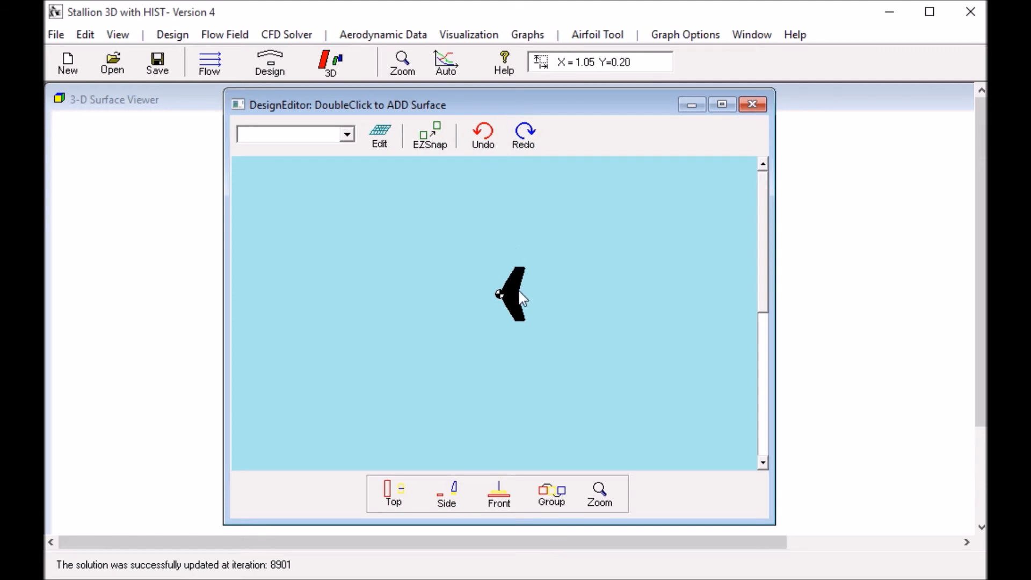
mouse_move(517, 297)
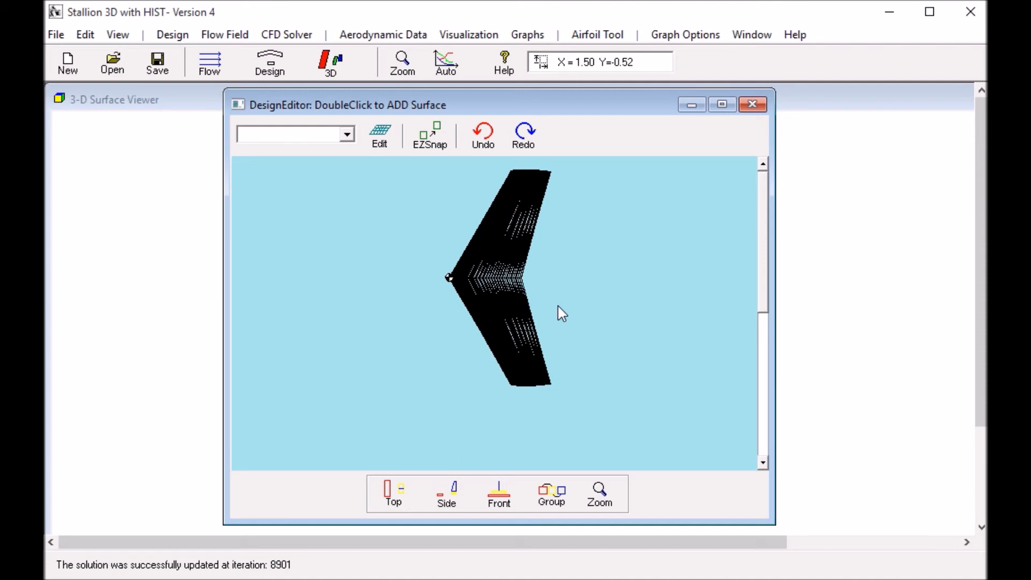
mouse_move(490, 274)
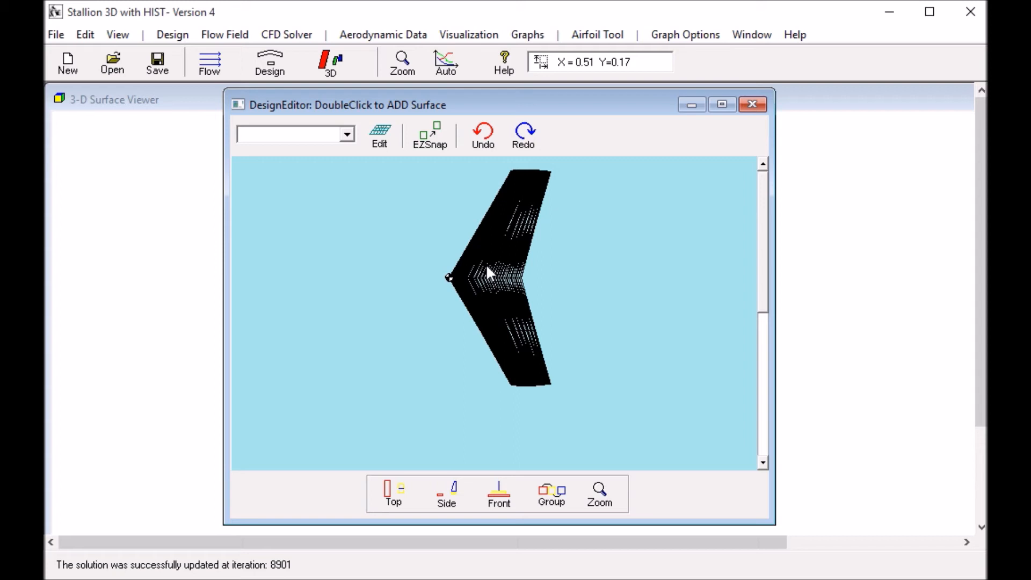
mouse_move(492, 265)
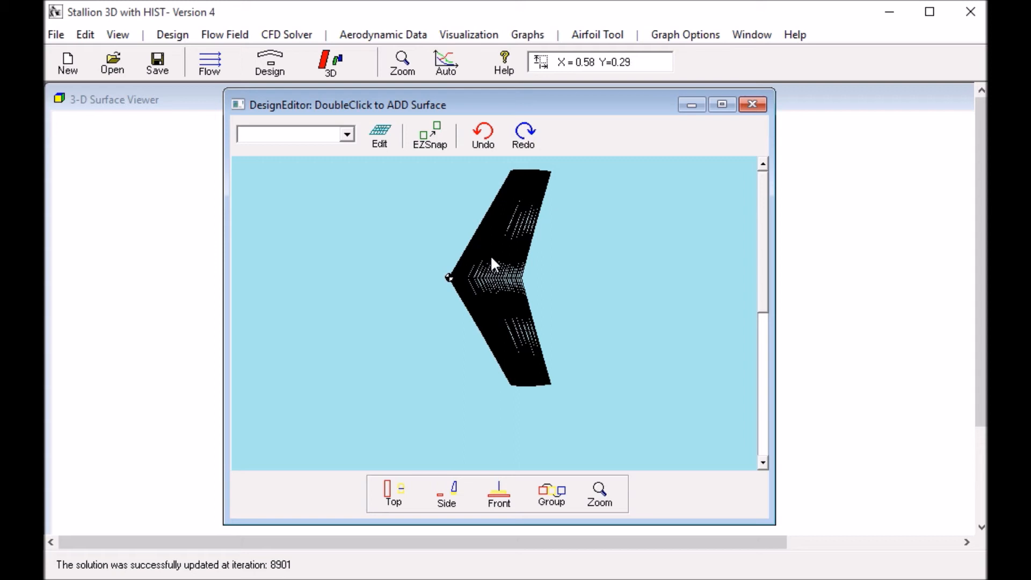
mouse_move(492, 266)
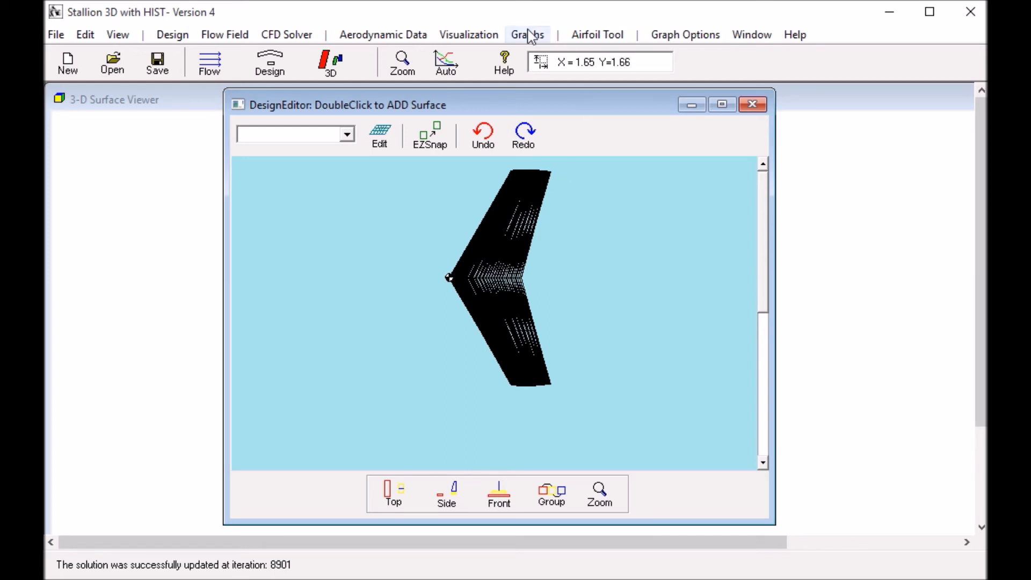
Step: Set Graph F(x) at Y to 0.27 and plot the Cp vs X pressure coefficient curve
click(526, 35)
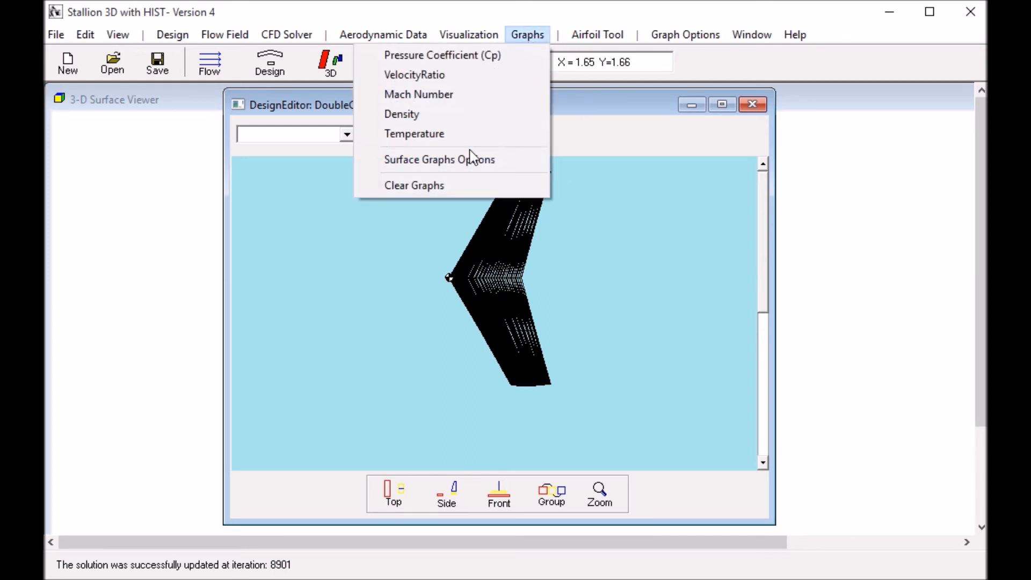
click(438, 159)
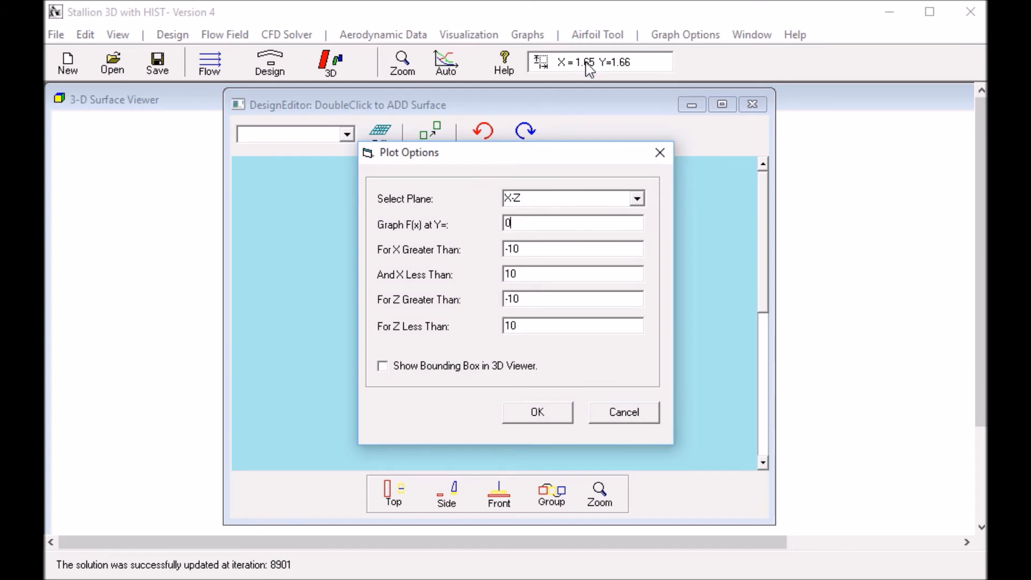
text(0.27)
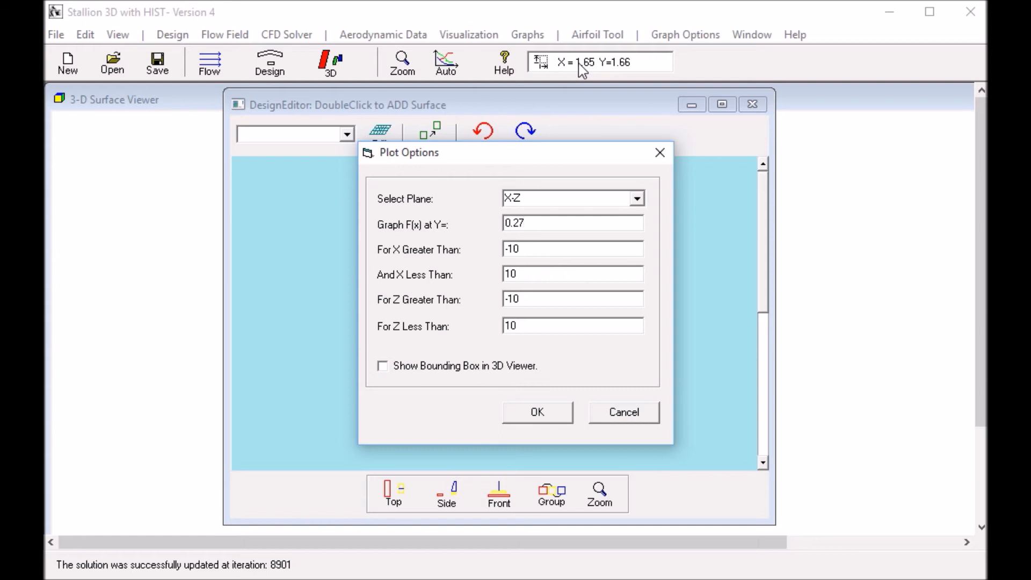
mouse_move(638, 165)
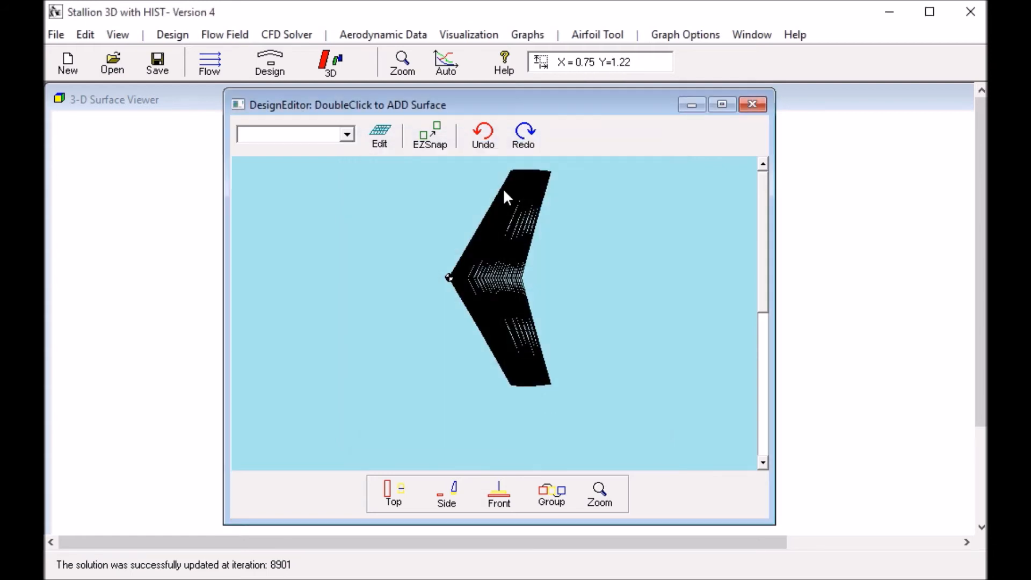
click(526, 34)
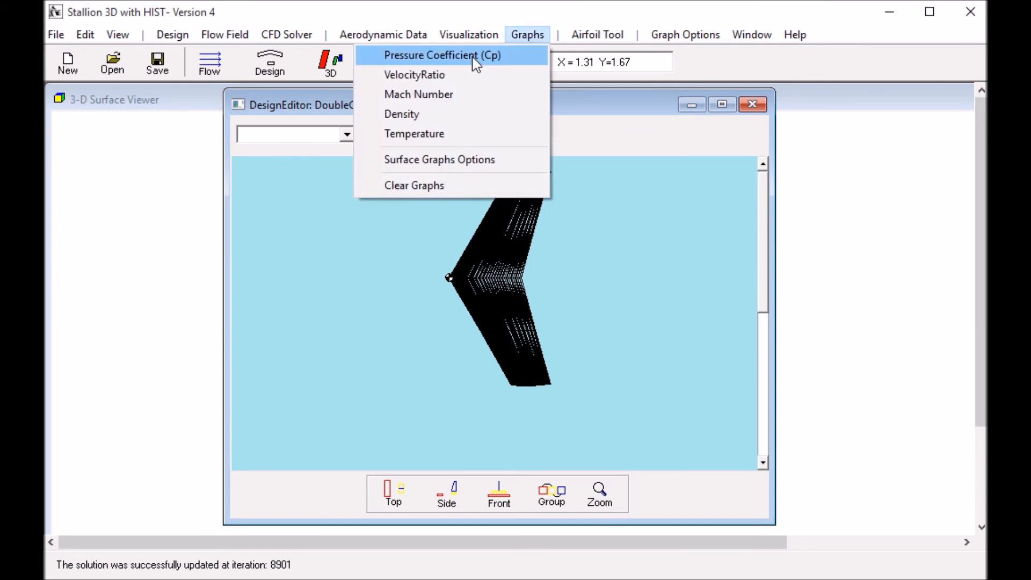
click(443, 55)
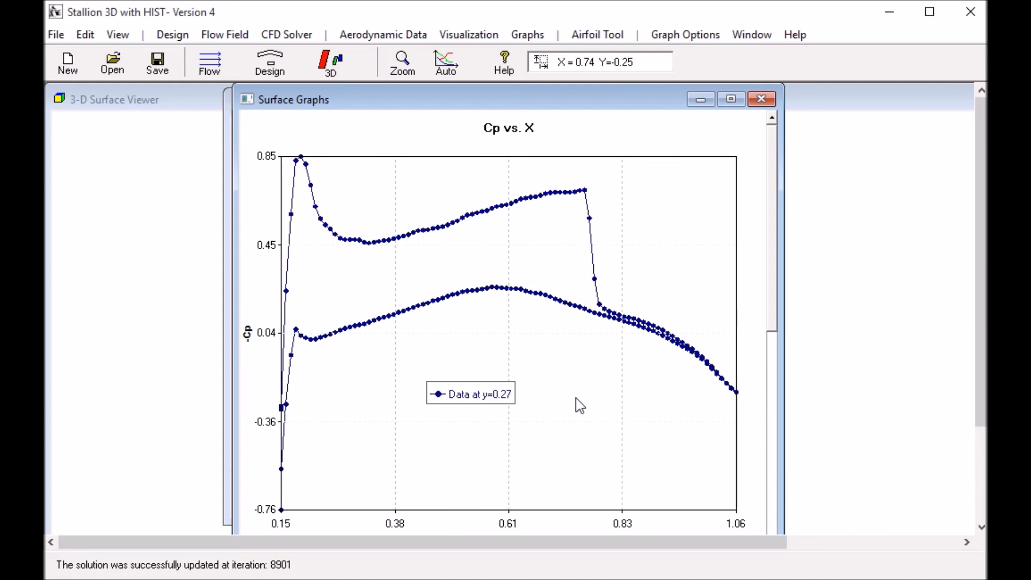
mouse_move(502, 400)
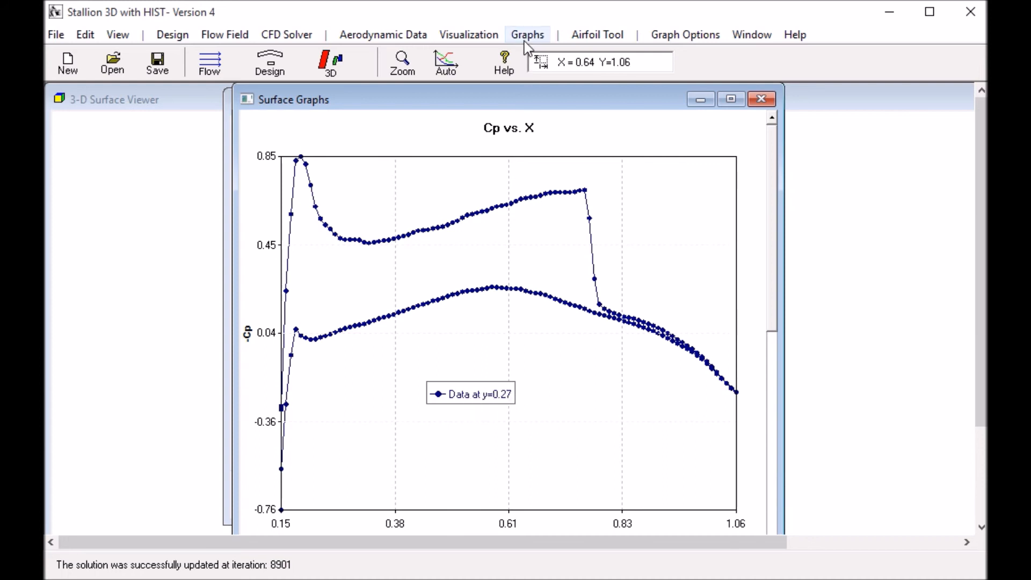
Step: Set Graph F(x) at Y to 0.8 in Surface Graphs Options and apply it for a second Cp curve
click(527, 34)
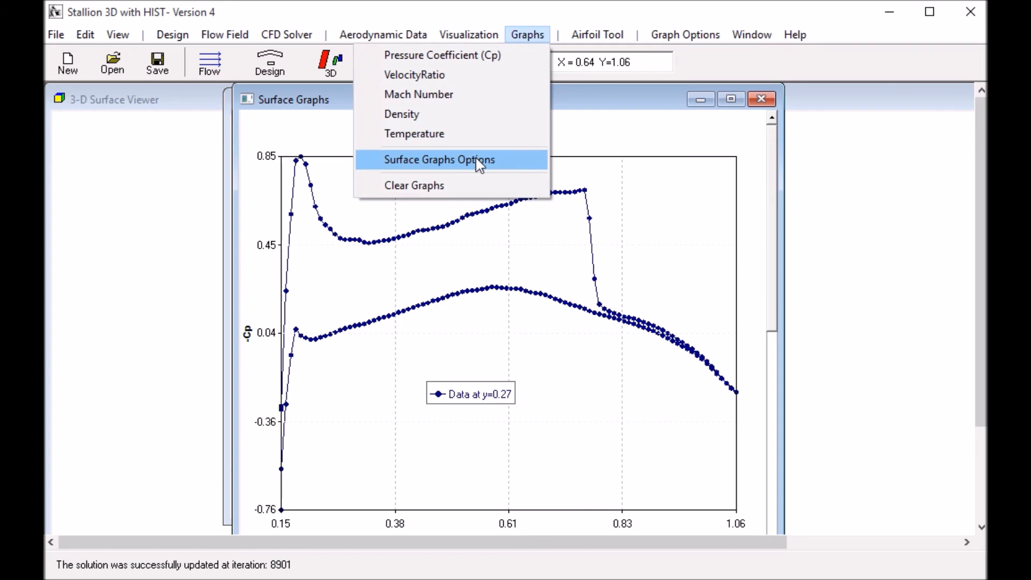
click(438, 159)
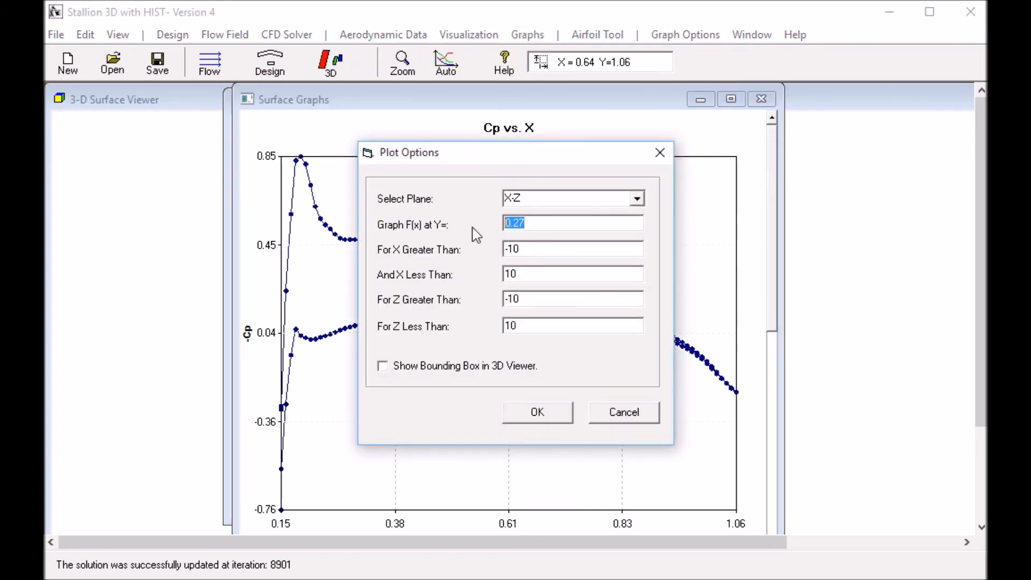
text(.8)
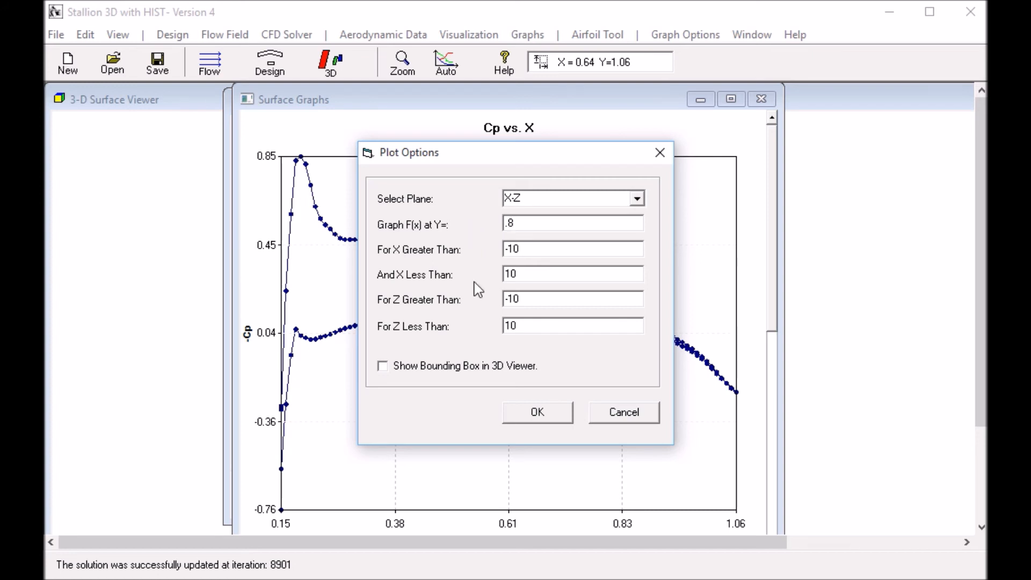
click(536, 411)
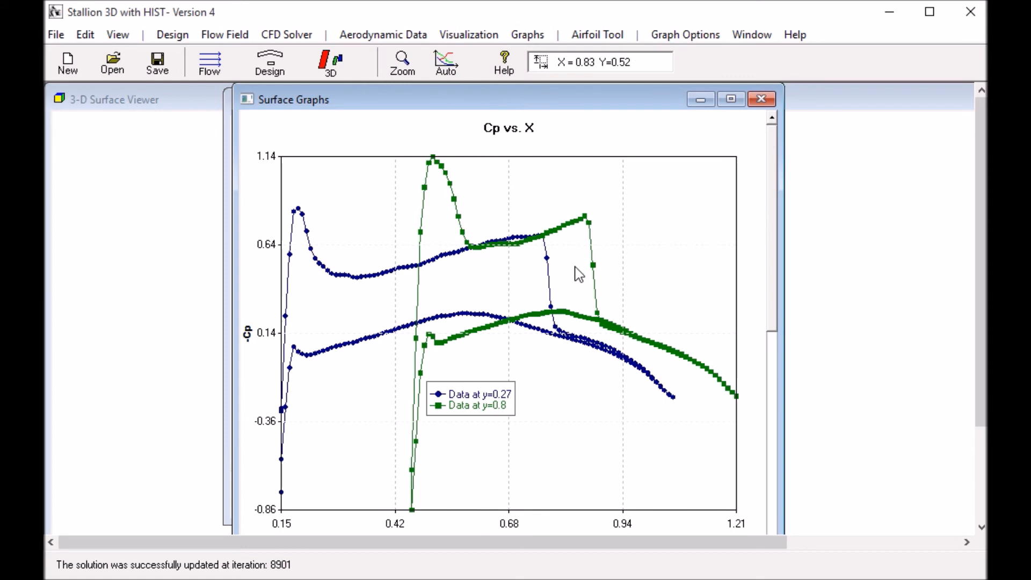
mouse_move(476, 220)
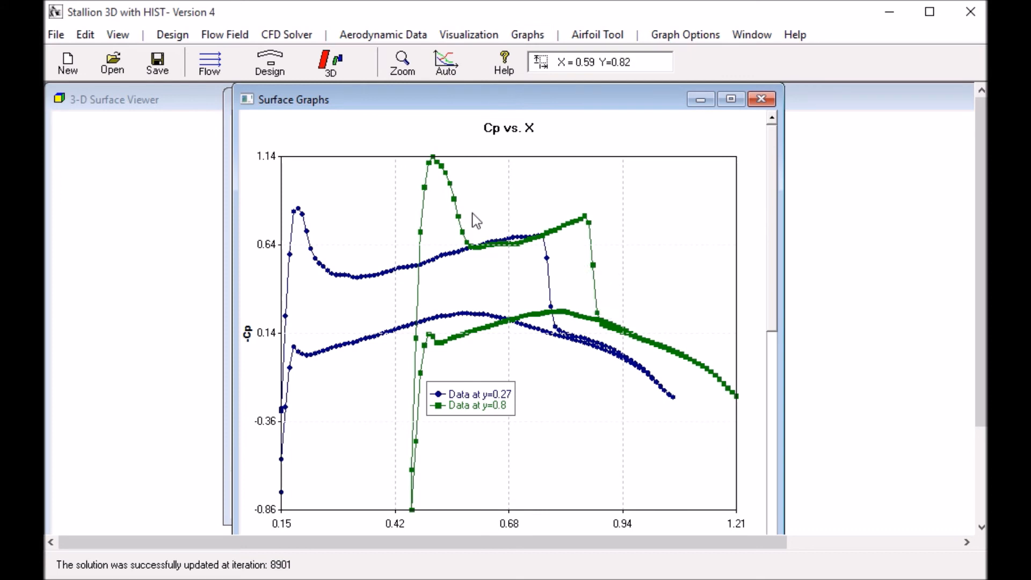
mouse_move(428, 183)
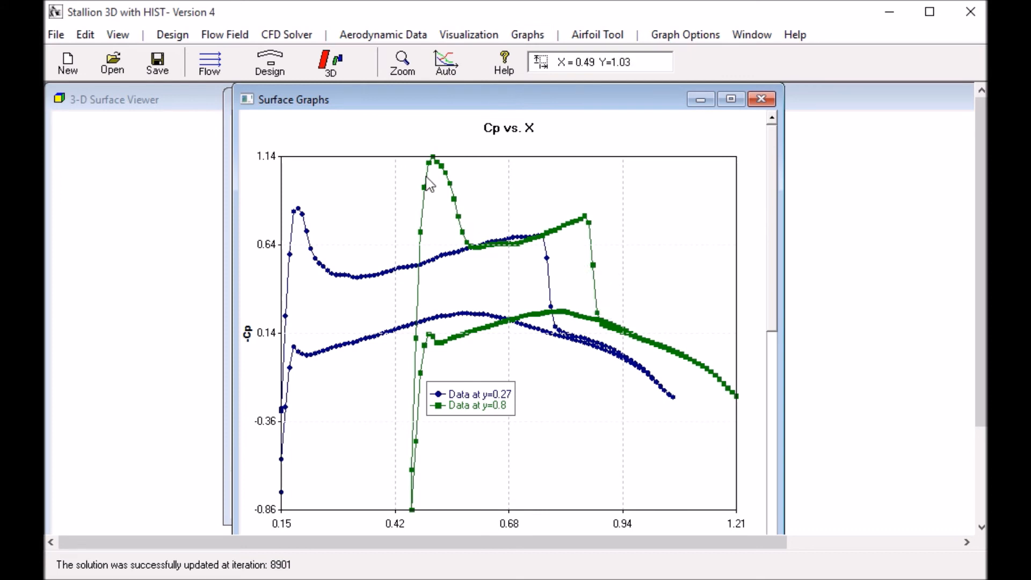
Step: Set Graph F(x) at Y to 1.3 and plot the Pressure Coefficient (Cp) curve for that section
click(527, 34)
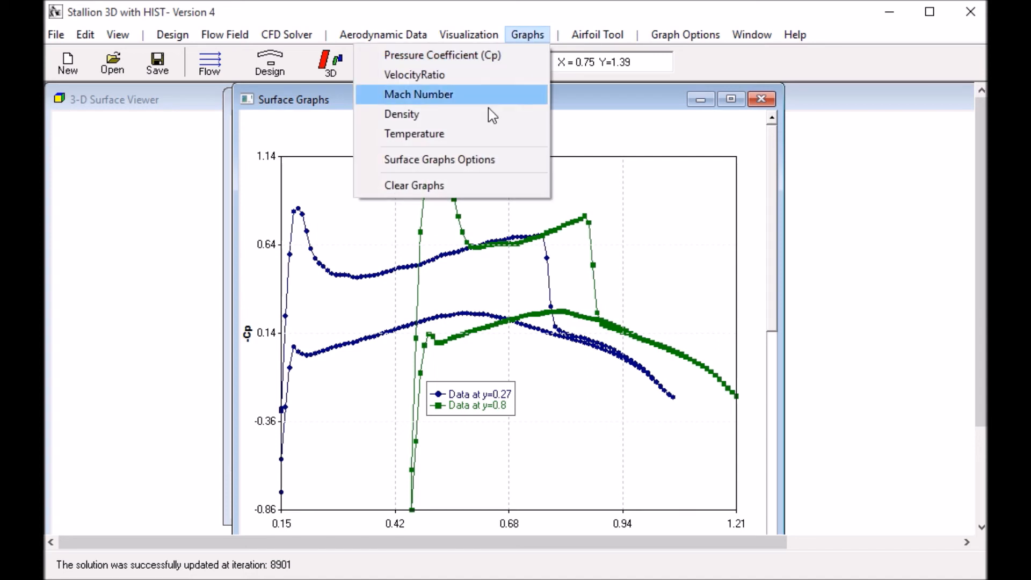
click(438, 159)
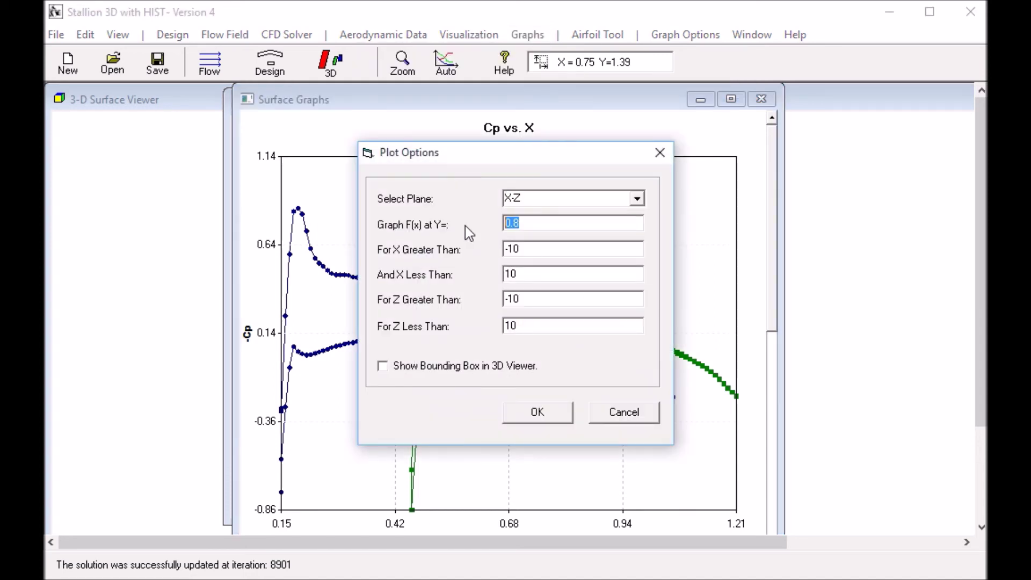
text(1.3)
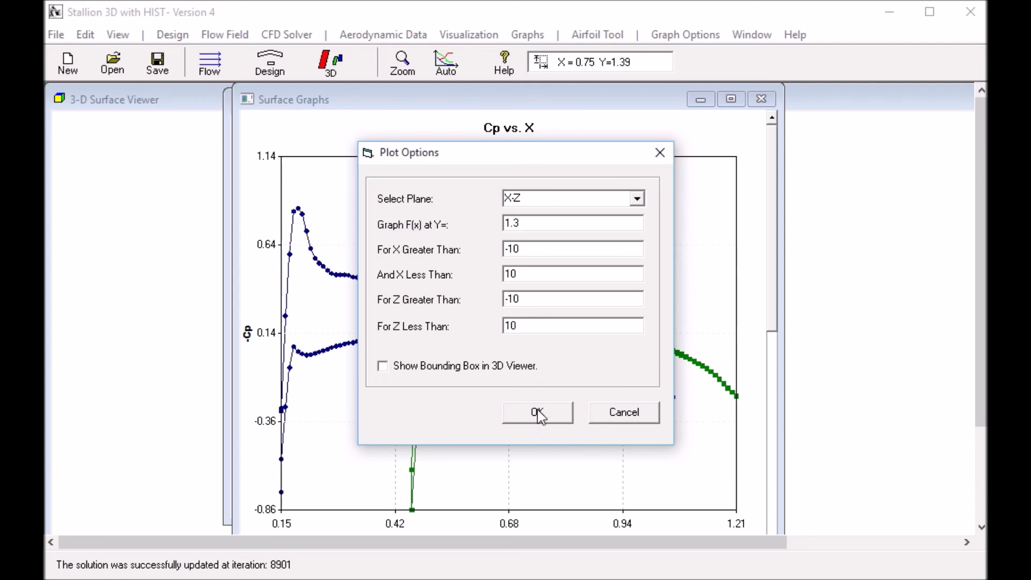
click(526, 35)
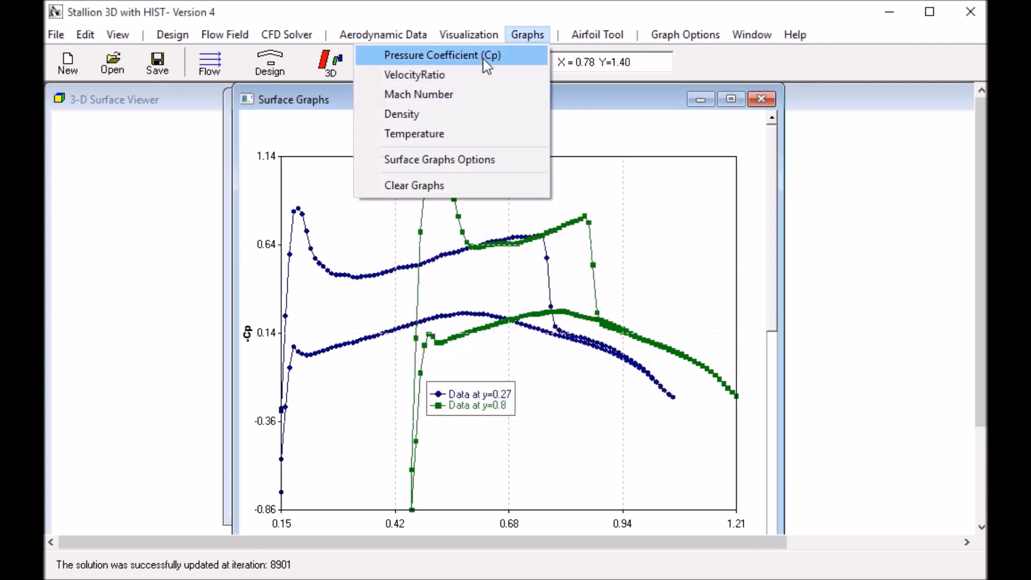
click(440, 55)
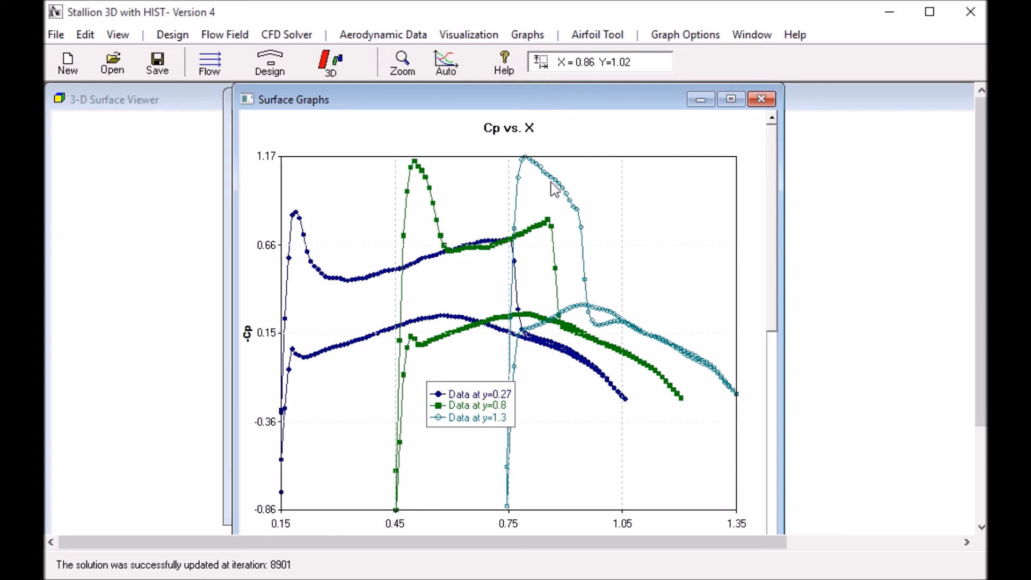
mouse_move(488, 412)
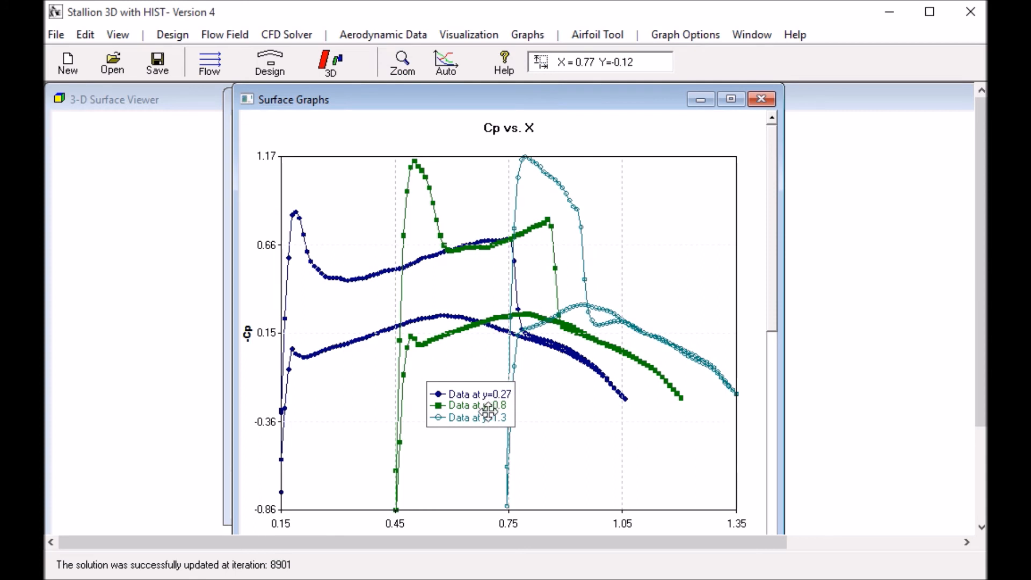
mouse_move(772, 295)
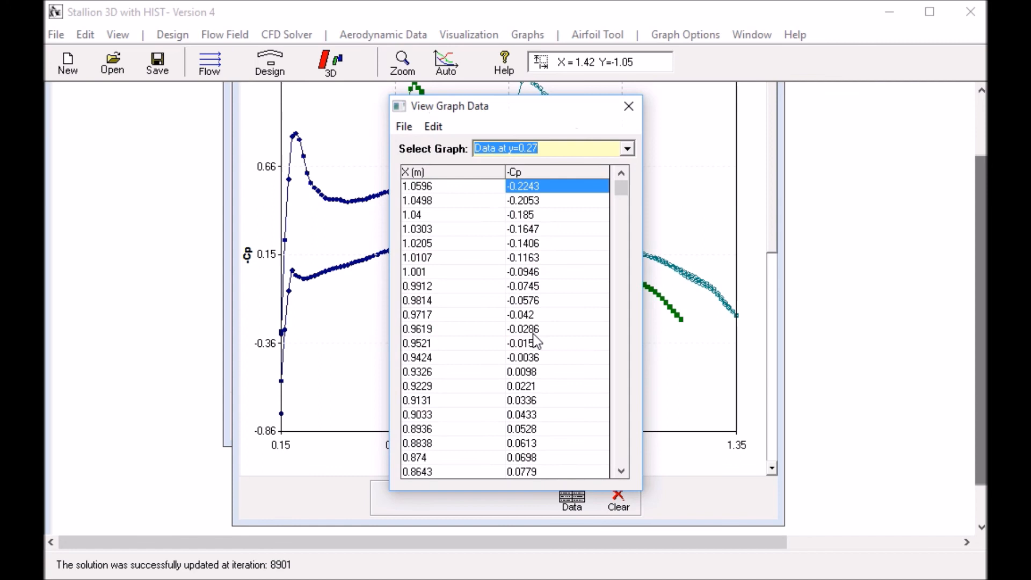
mouse_move(404, 127)
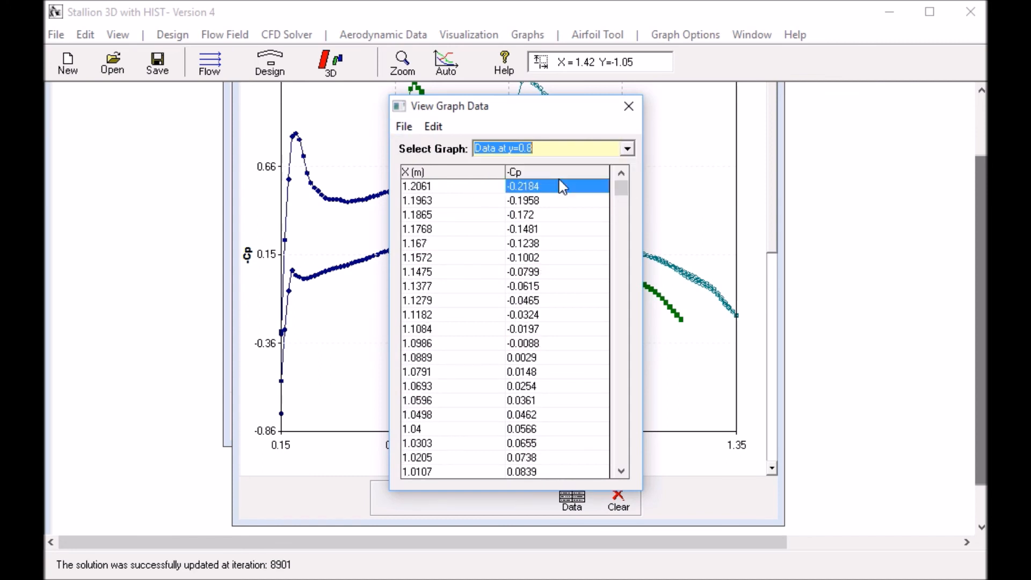
click(403, 126)
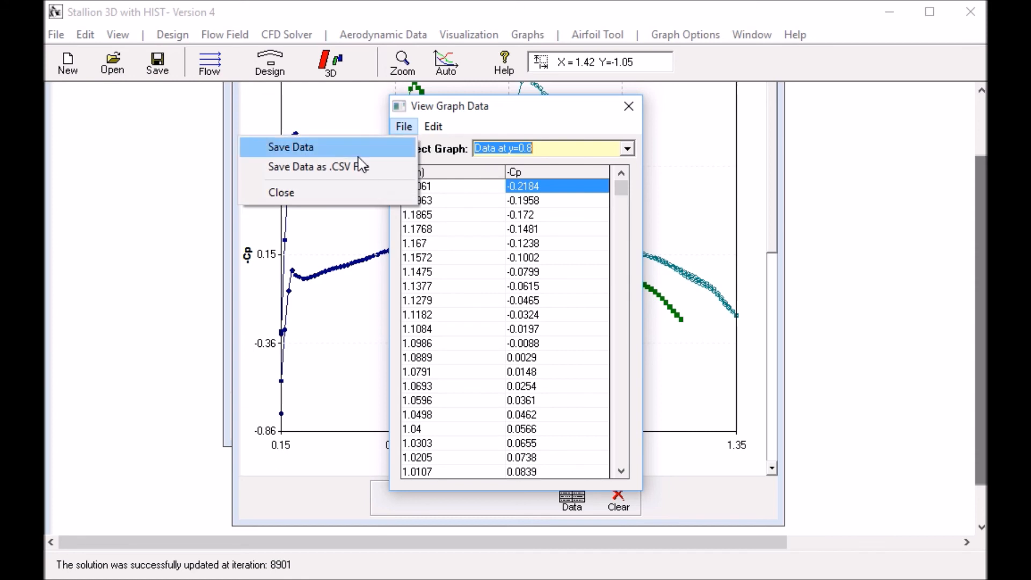
mouse_move(352, 186)
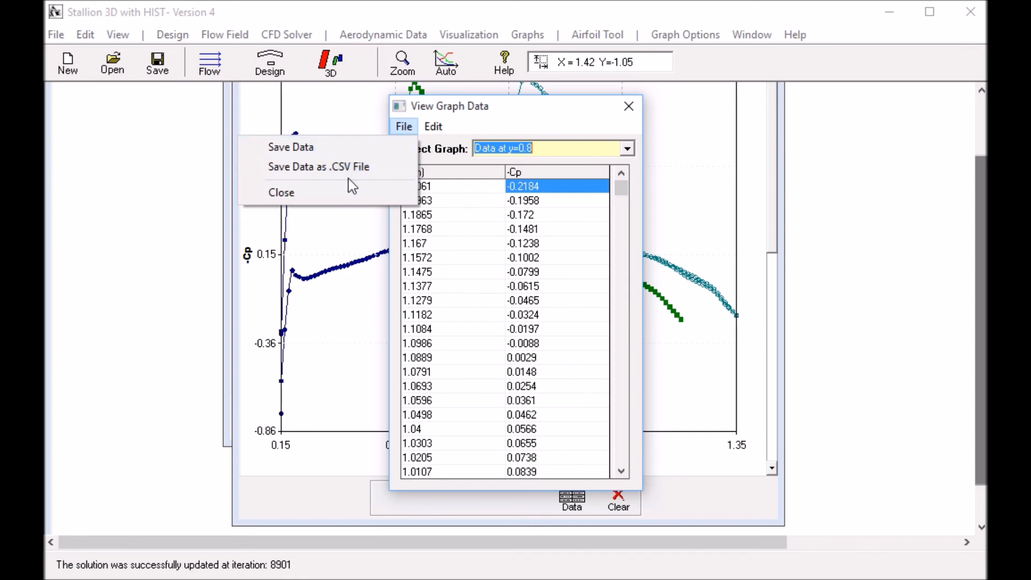
mouse_move(627, 106)
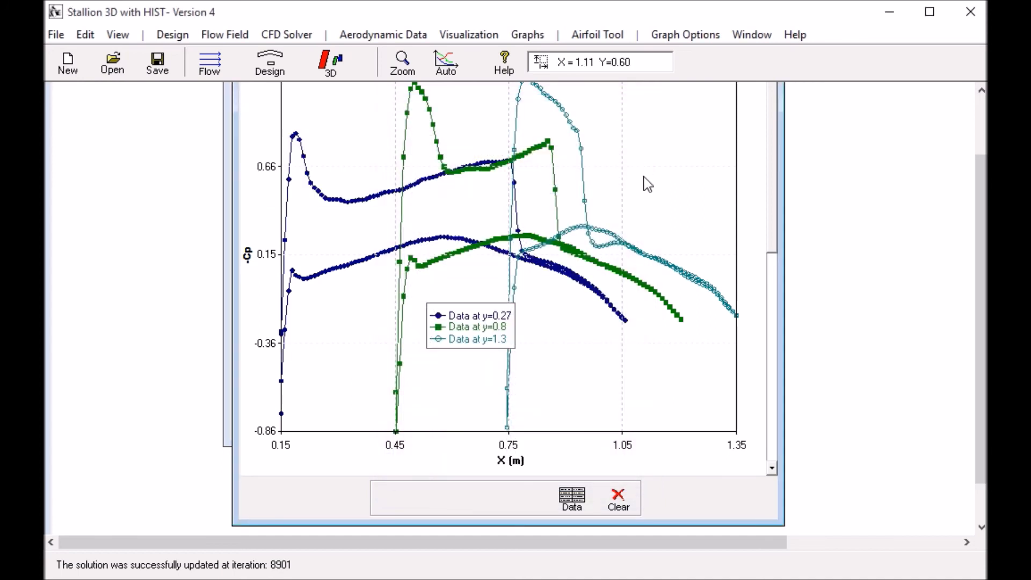
mouse_move(751, 219)
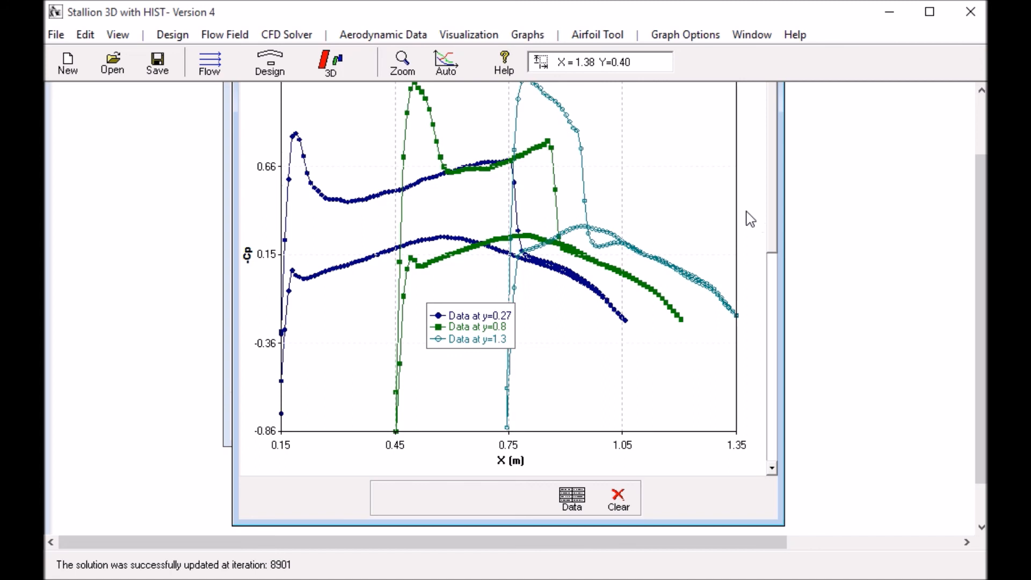